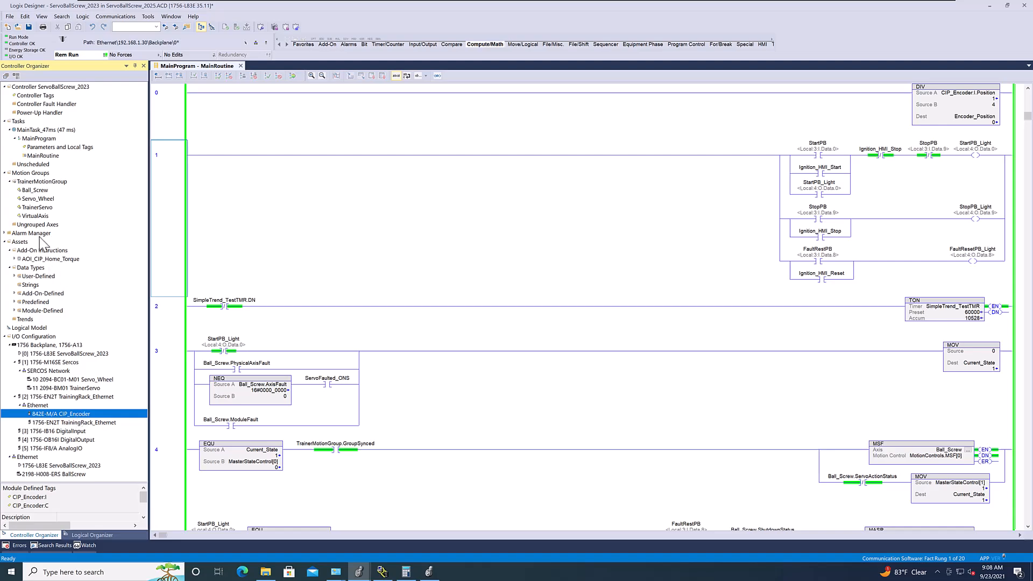
- Review the Ball_Screw axis, motion group update period, 842E-M encoder and EN2T Ethernet network
left_click(34, 189)
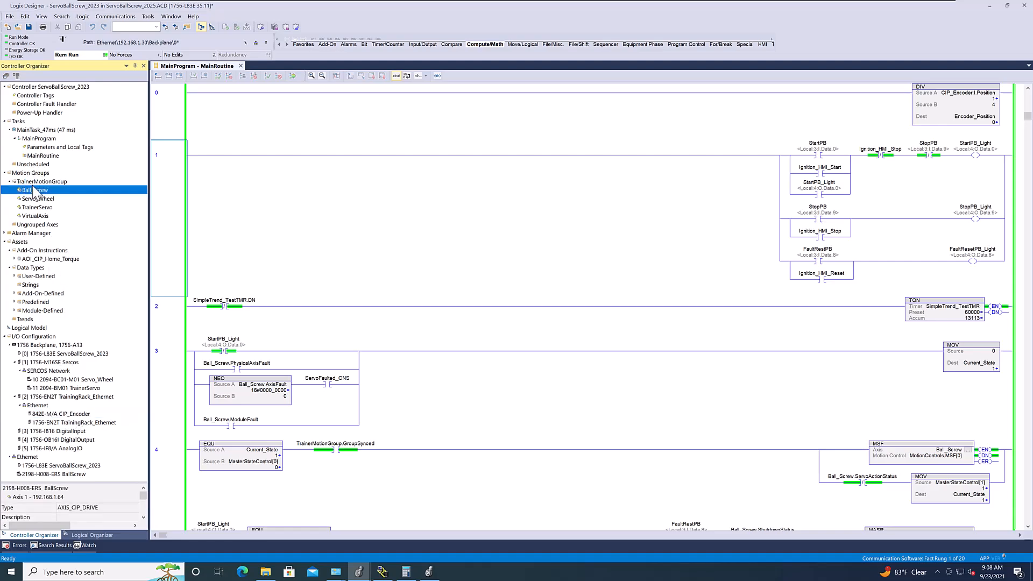
left_click(42, 181)
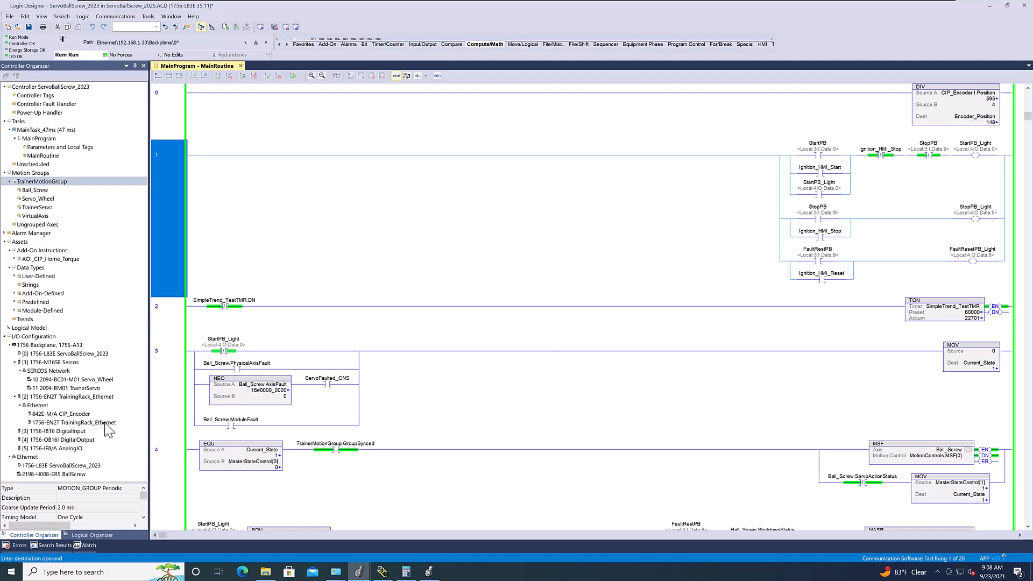
left_click(62, 413)
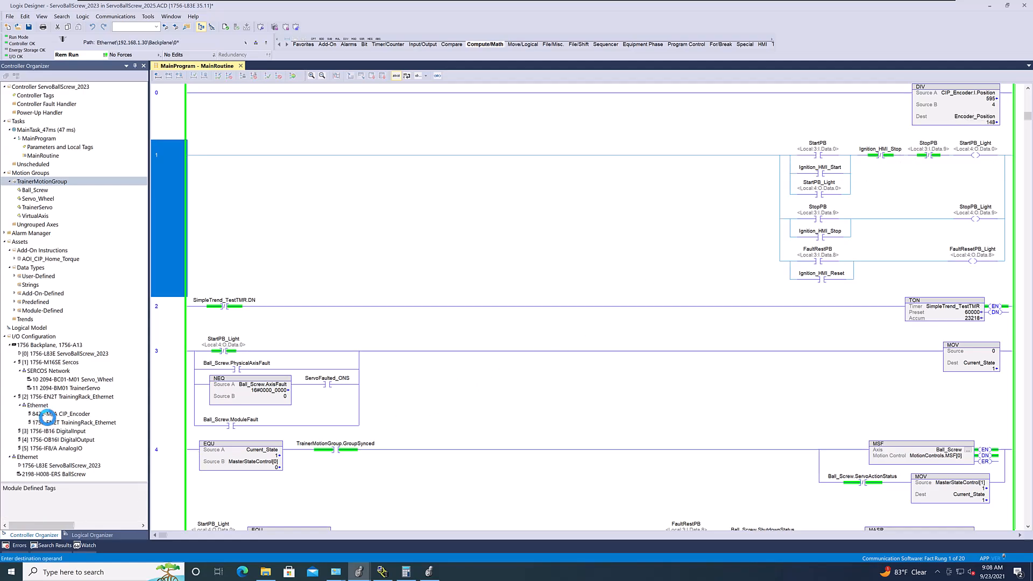
left_click(65, 413)
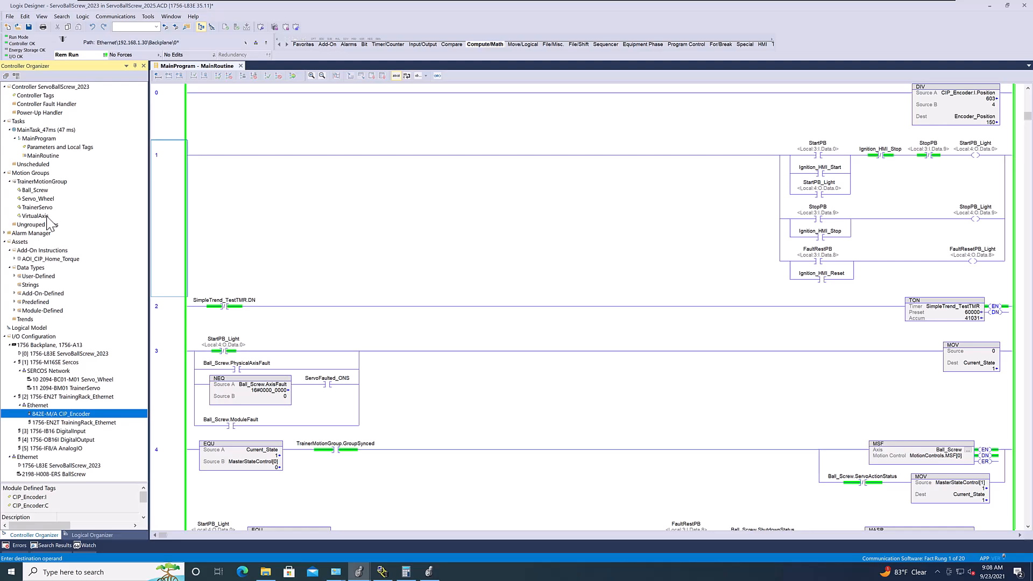
mouse_move(107, 244)
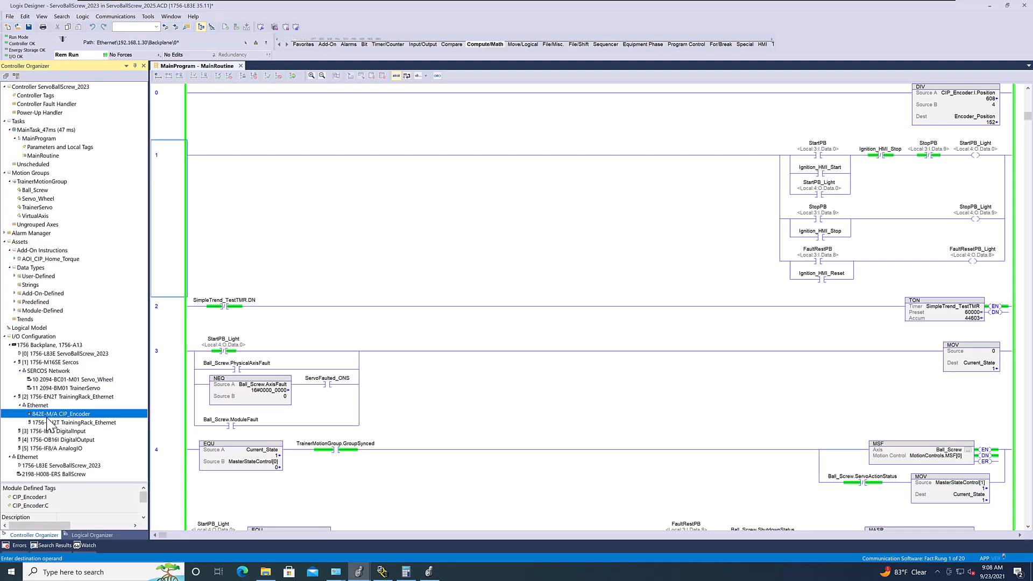
left_click(37, 405)
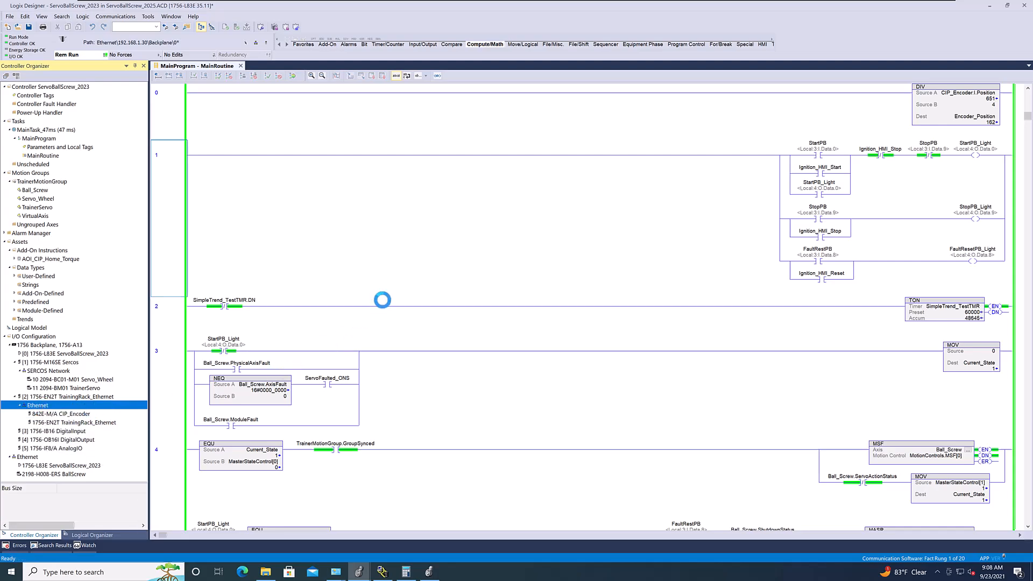
mouse_move(458, 289)
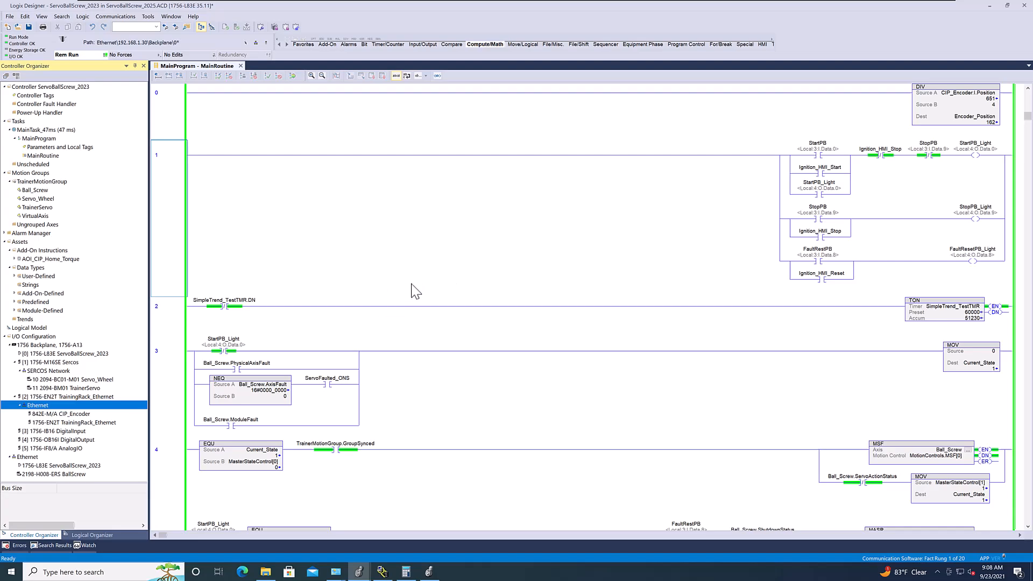
mouse_move(422, 526)
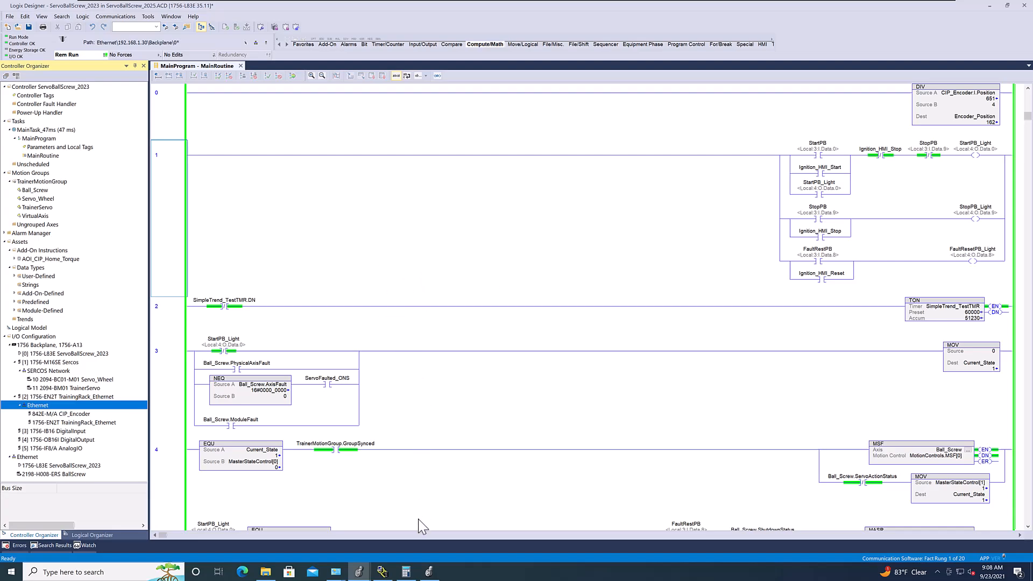
mouse_move(225, 257)
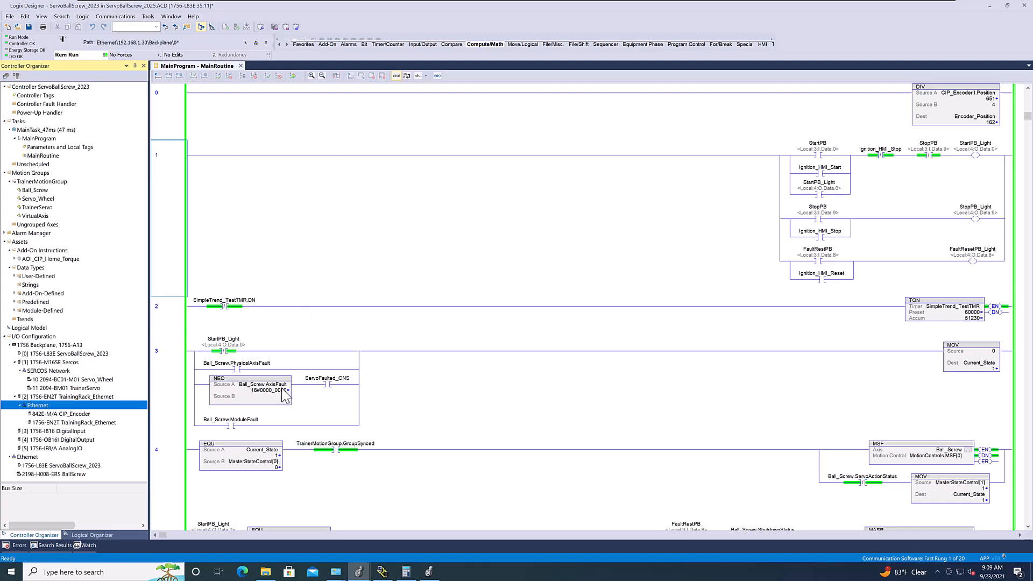
mouse_move(49, 418)
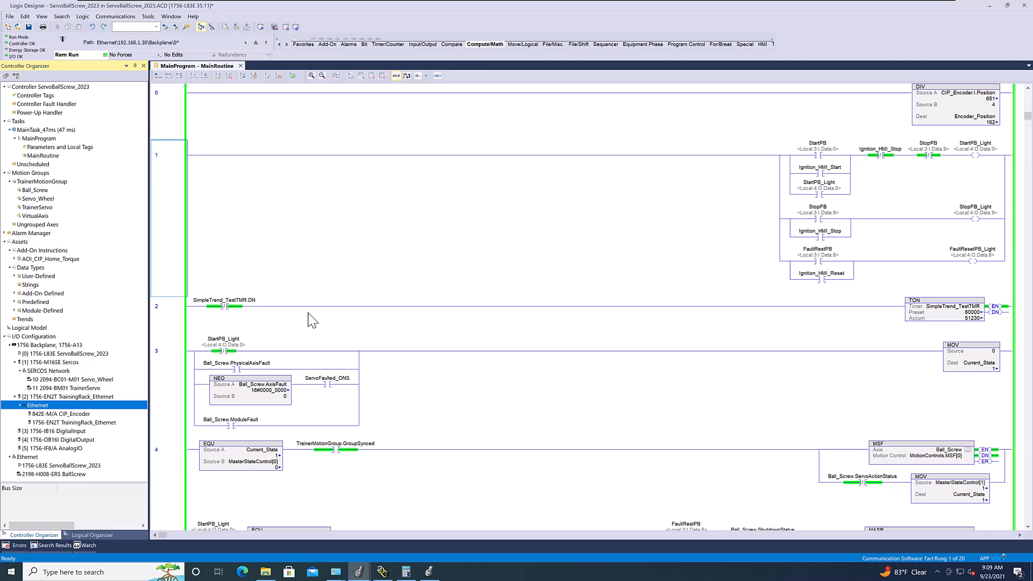
mouse_move(352, 270)
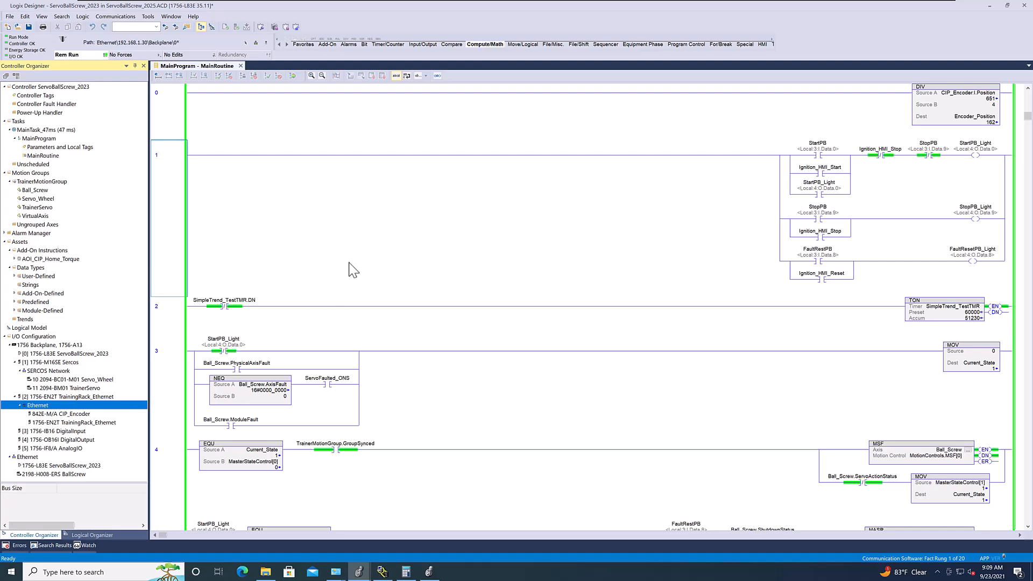
mouse_move(429, 567)
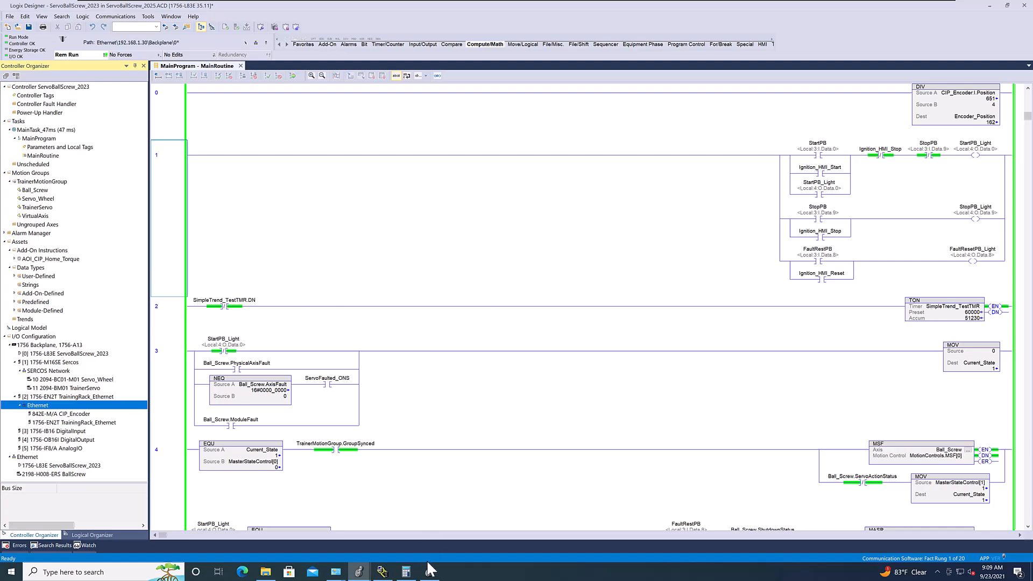
mouse_move(428, 408)
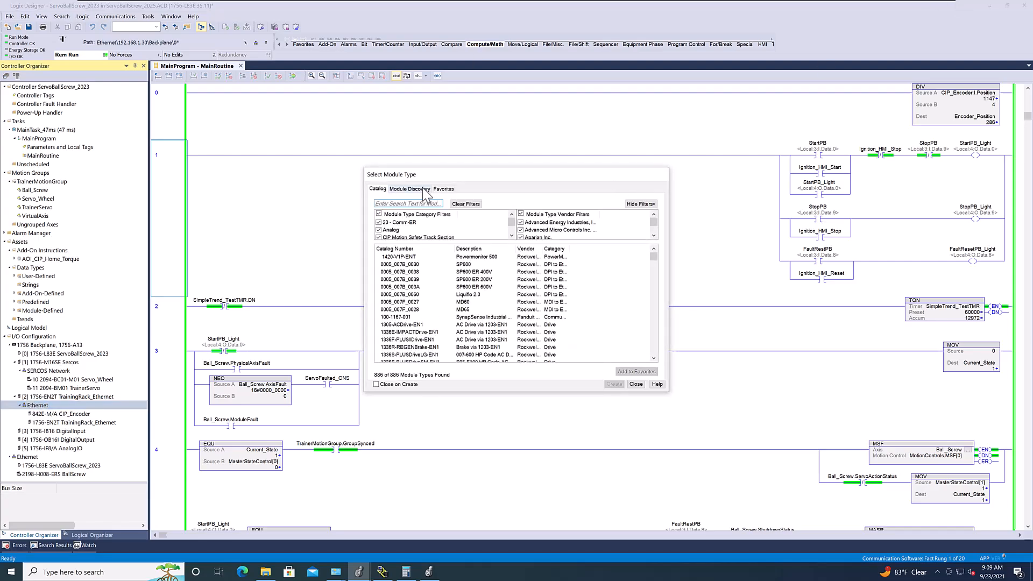
- Search the module catalog for '84', compare single-turn and 842E-M multi-turn encoders, then dismiss it
left_click(406, 204)
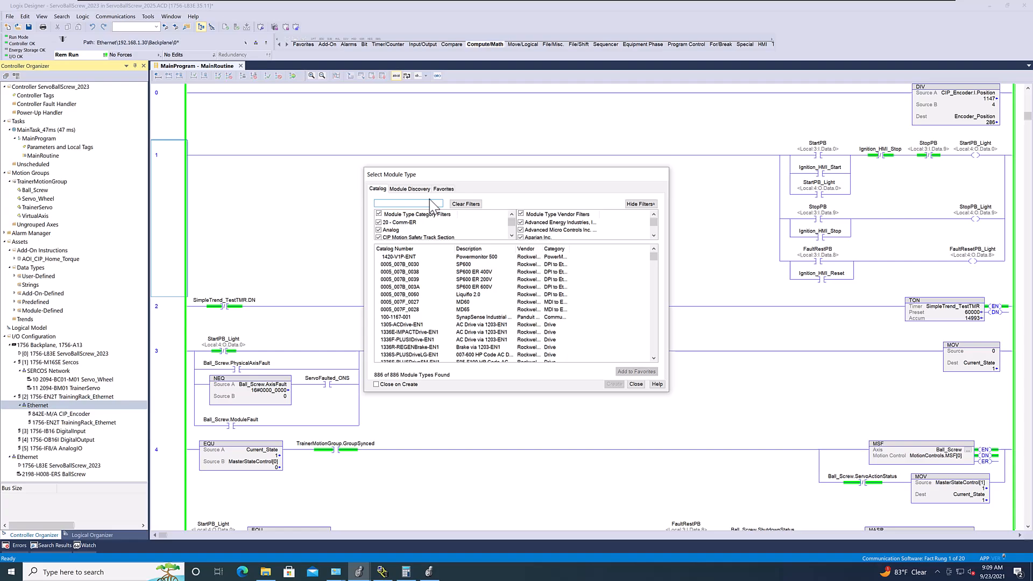
type("8")
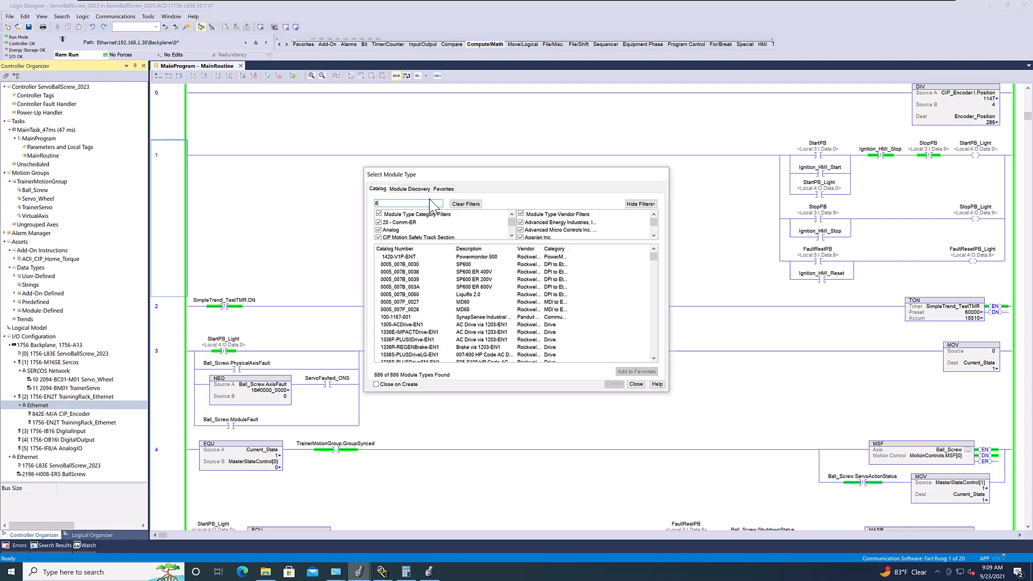
type("42")
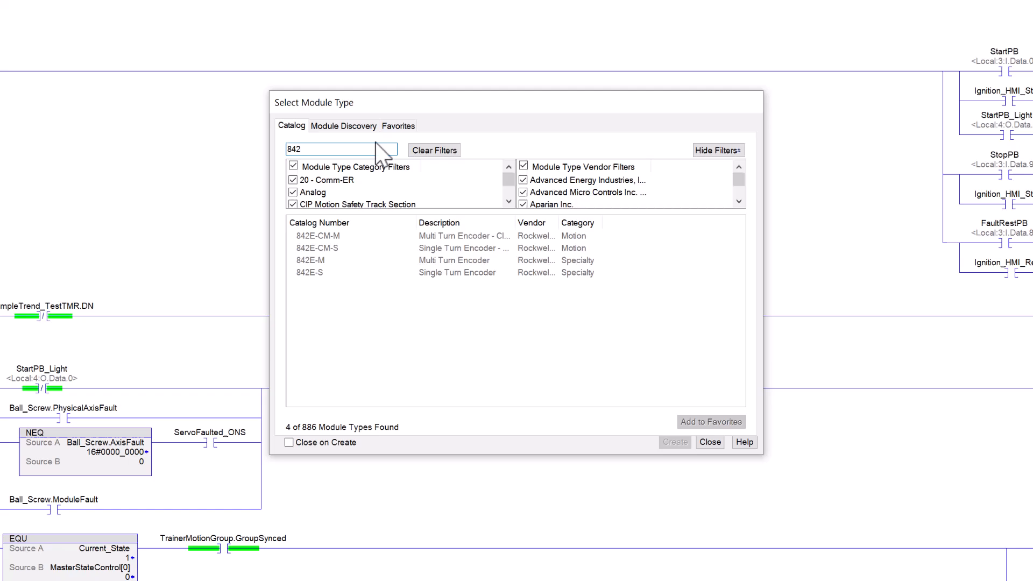
mouse_move(336, 275)
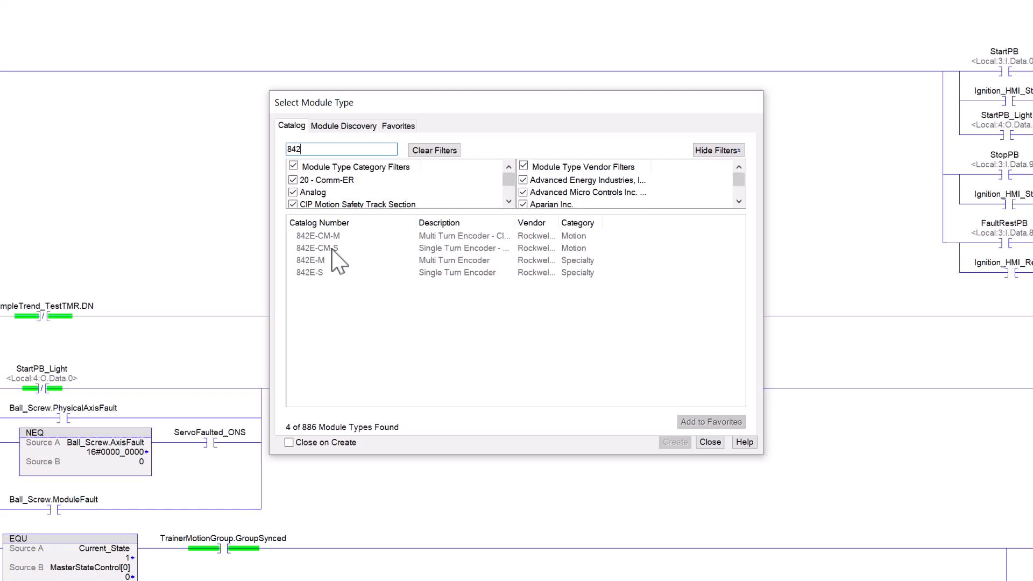
mouse_move(409, 247)
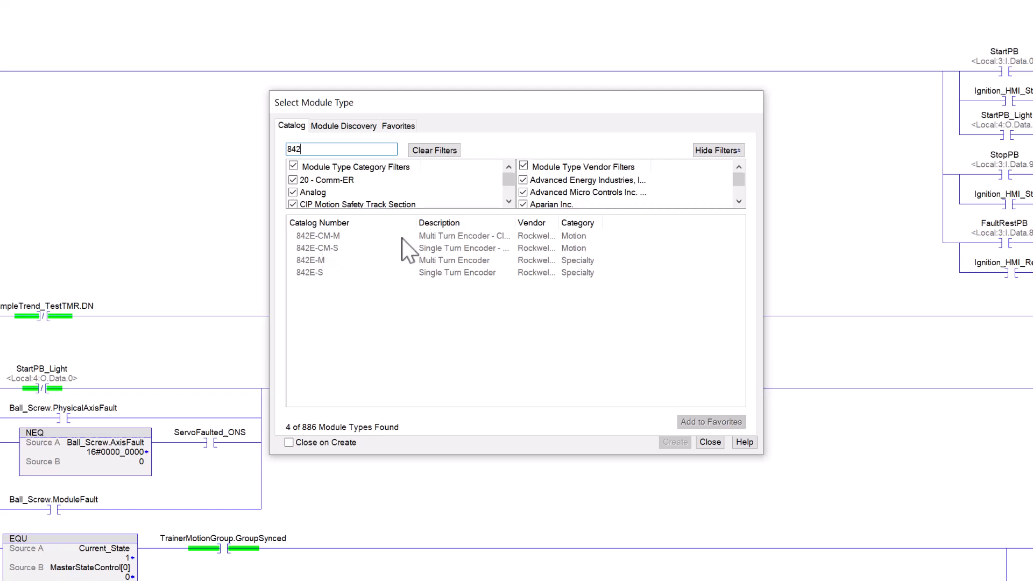
mouse_move(586, 251)
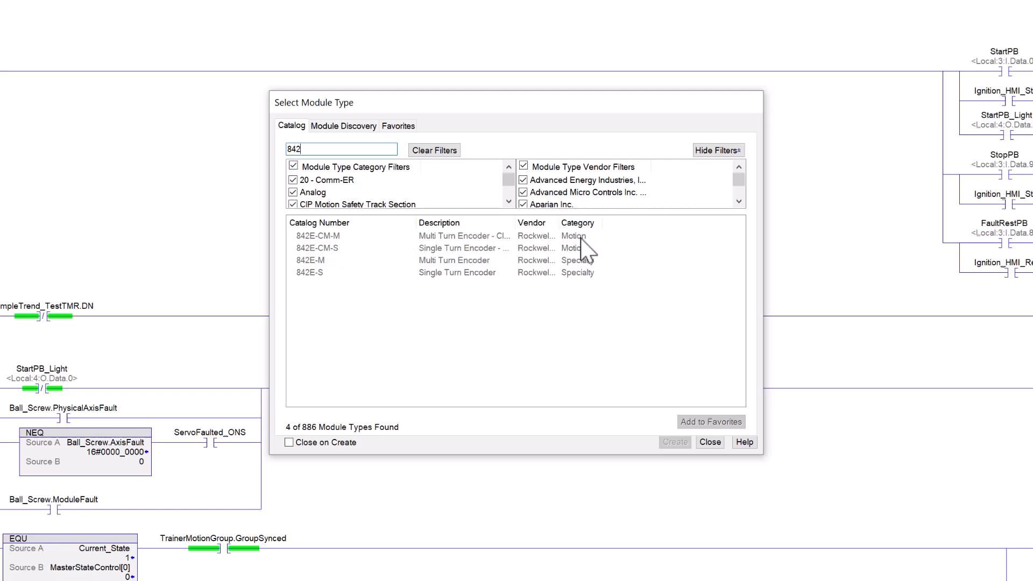
left_click(382, 248)
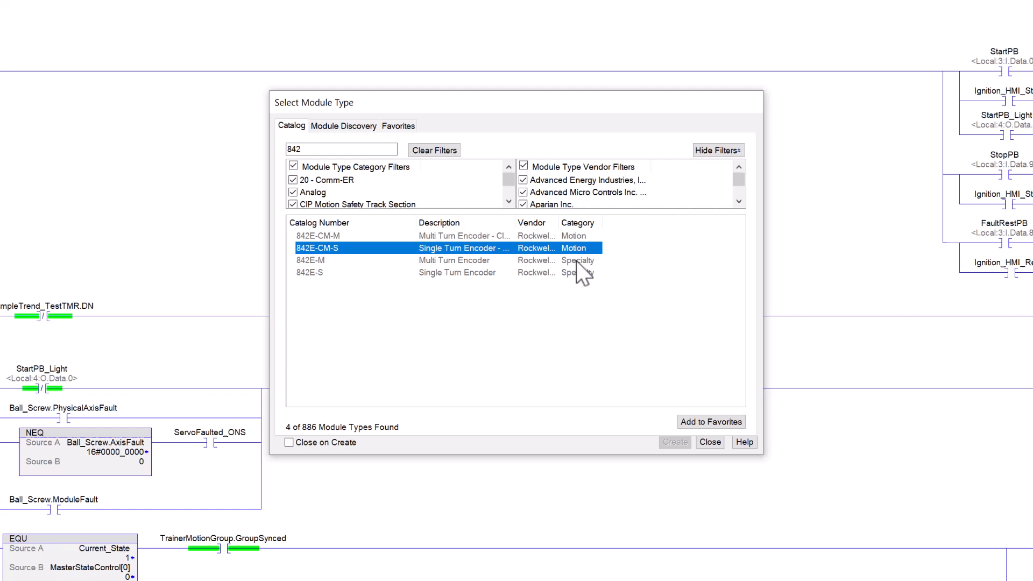
left_click(310, 261)
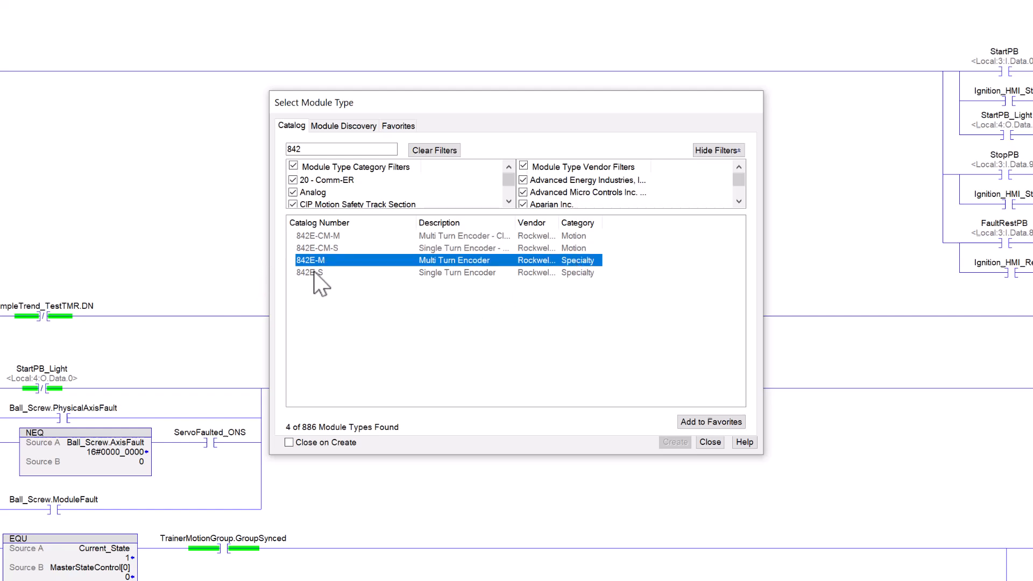
mouse_move(349, 280)
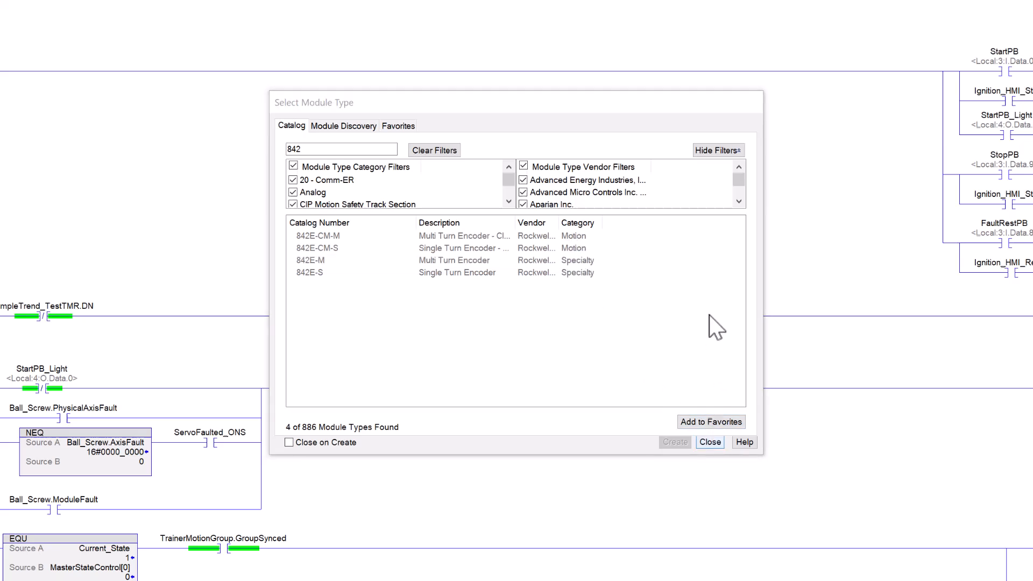
left_click(709, 442)
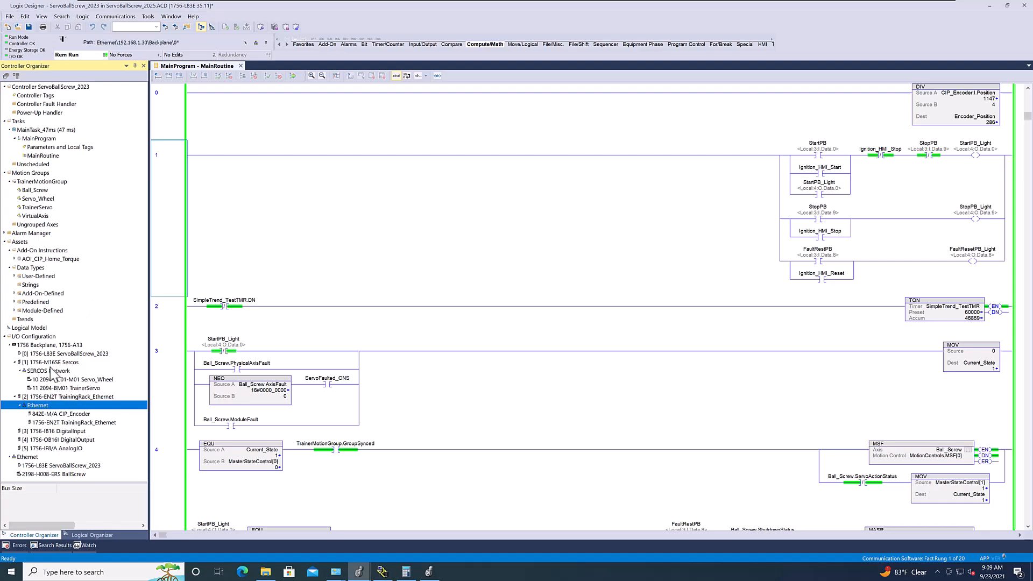
- Bring up the SERCOS network, 1756-L83E controller and 2198-H008-ERS BallScrew drive with its Ball_Screw axis
left_click(49, 370)
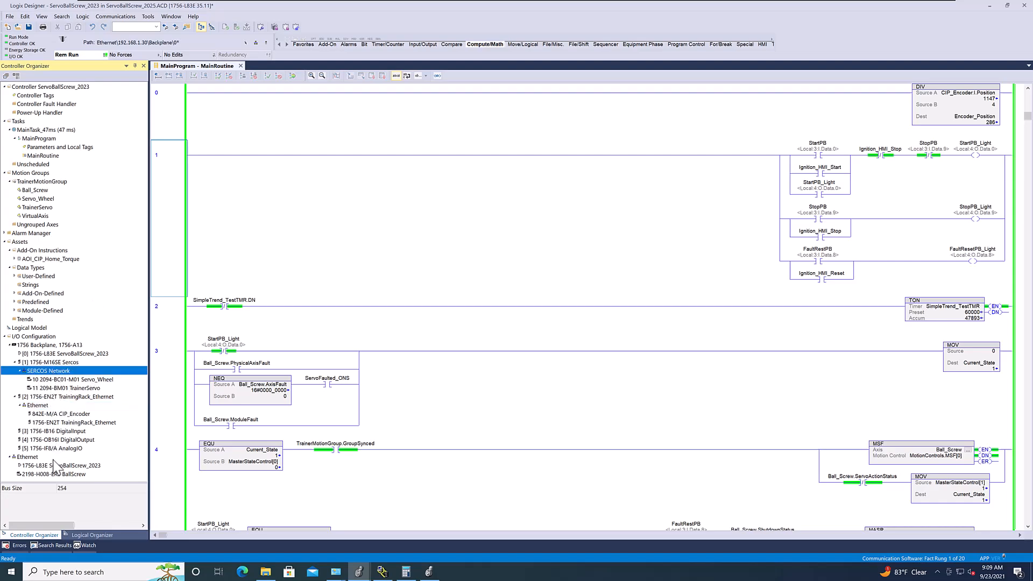
left_click(62, 465)
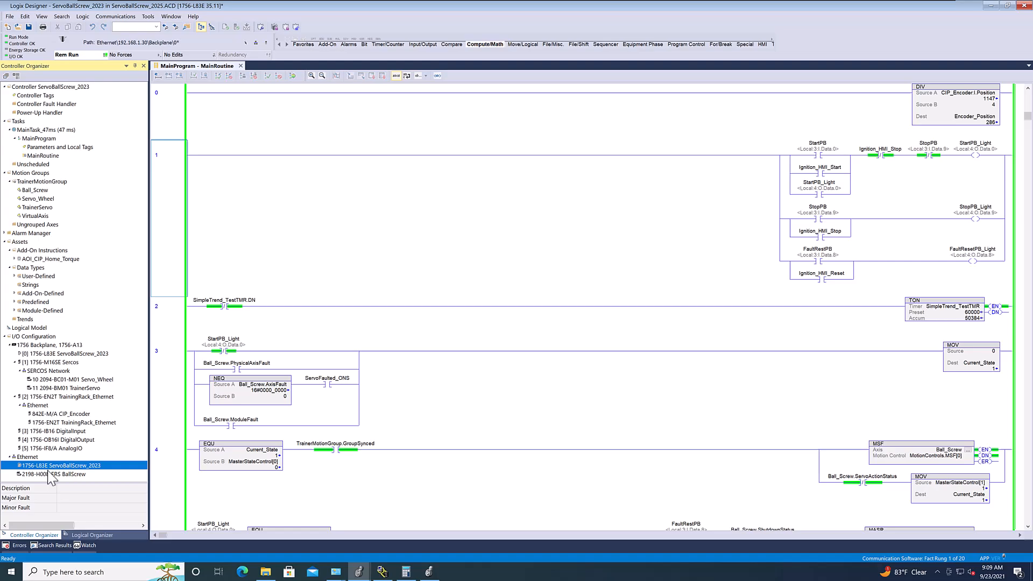
left_click(66, 474)
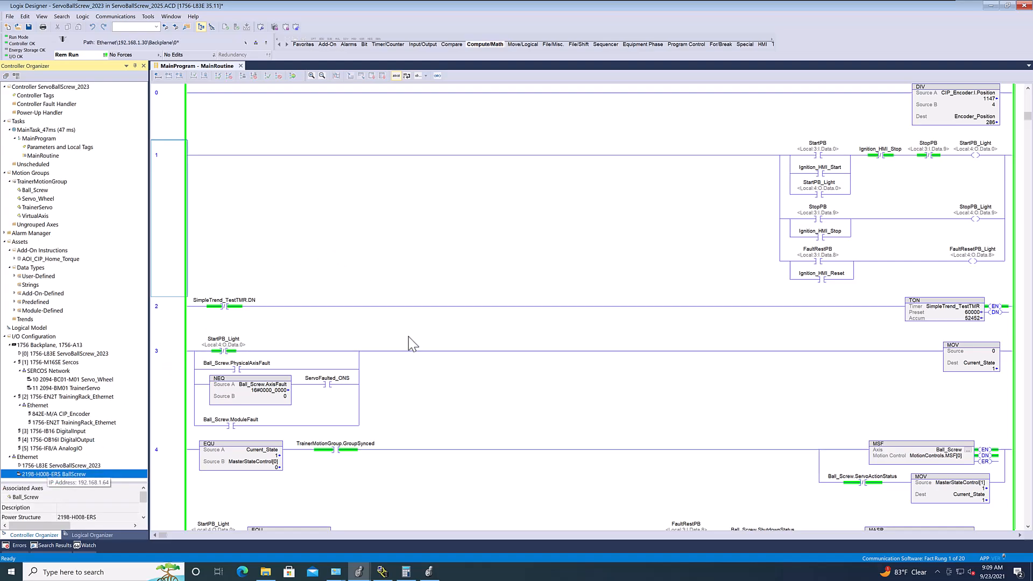
scroll("down", 3)
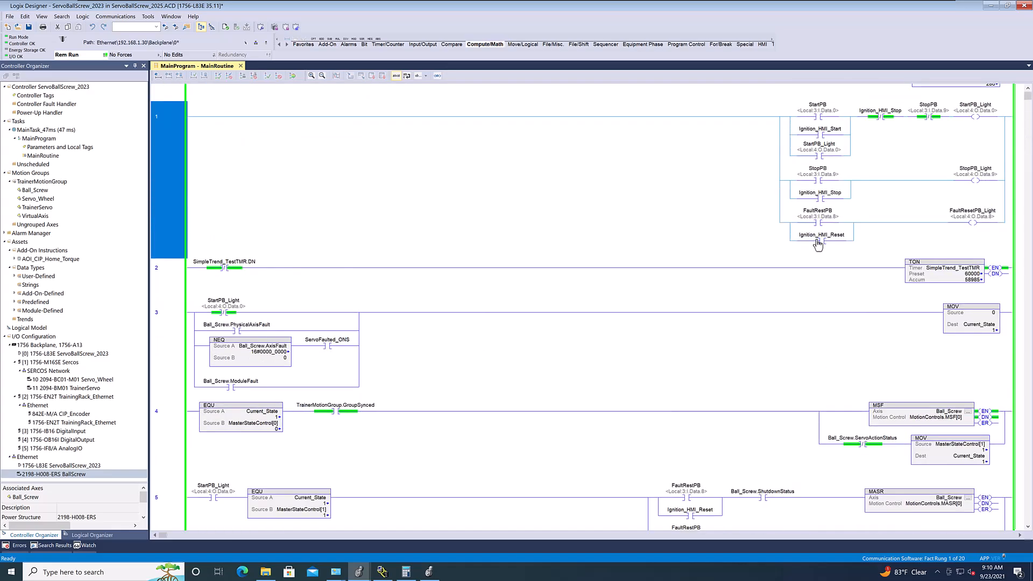
- Examine the HMI reset branch of rung 1 and scroll down through the online ladder routine
left_click(820, 191)
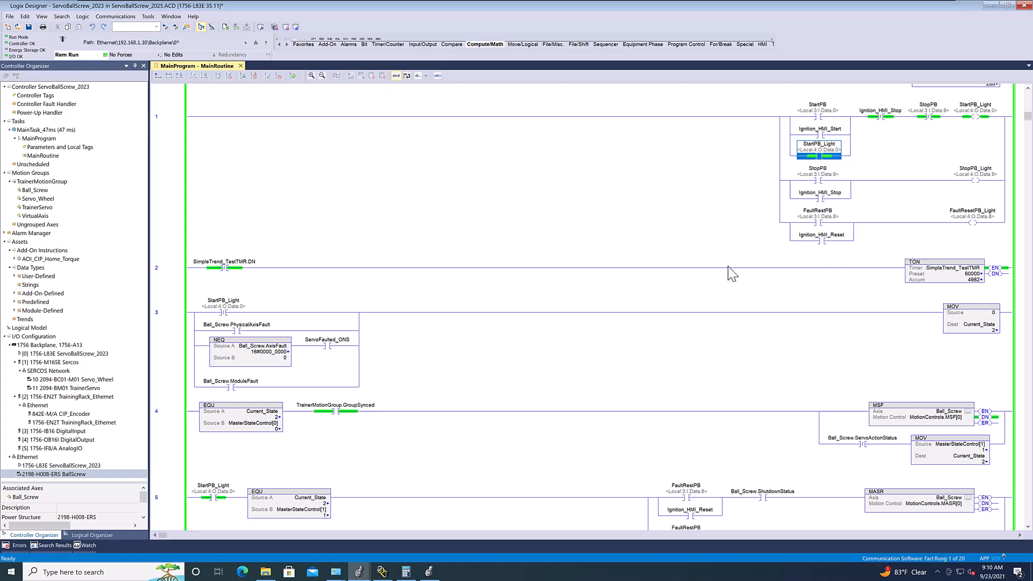
mouse_move(605, 244)
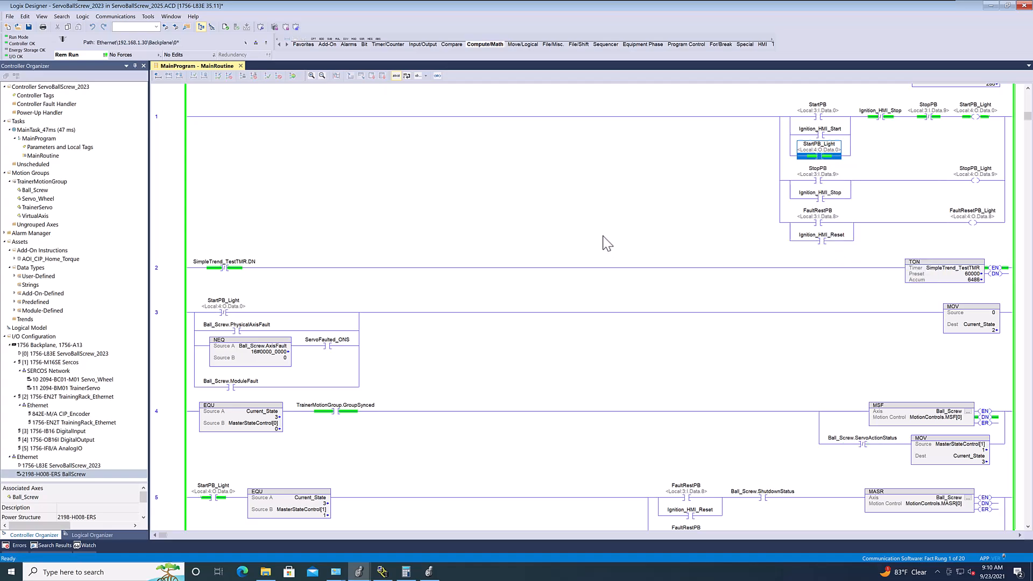
scroll("down", 3)
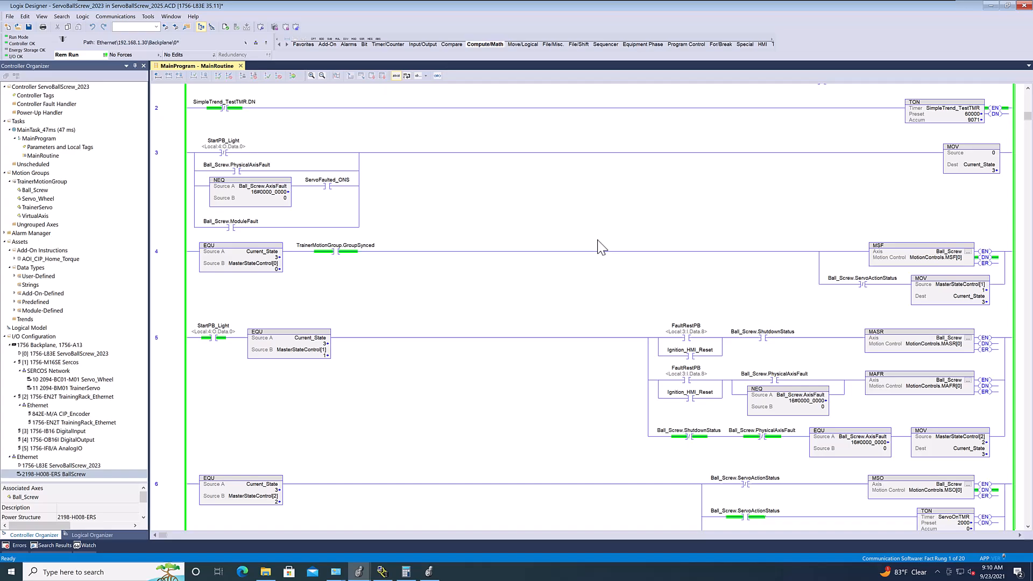
scroll("down", 3)
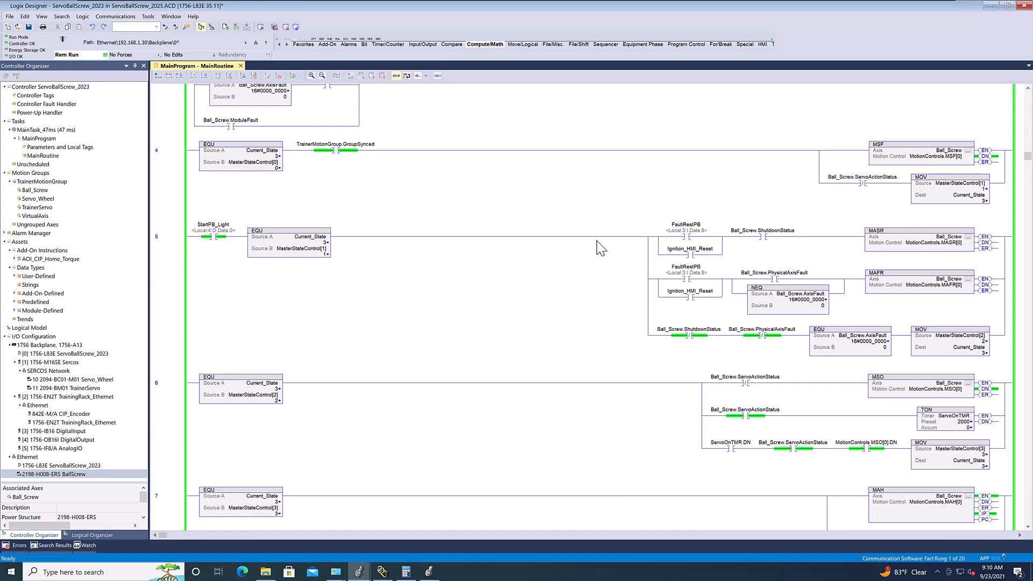
scroll("down", 3)
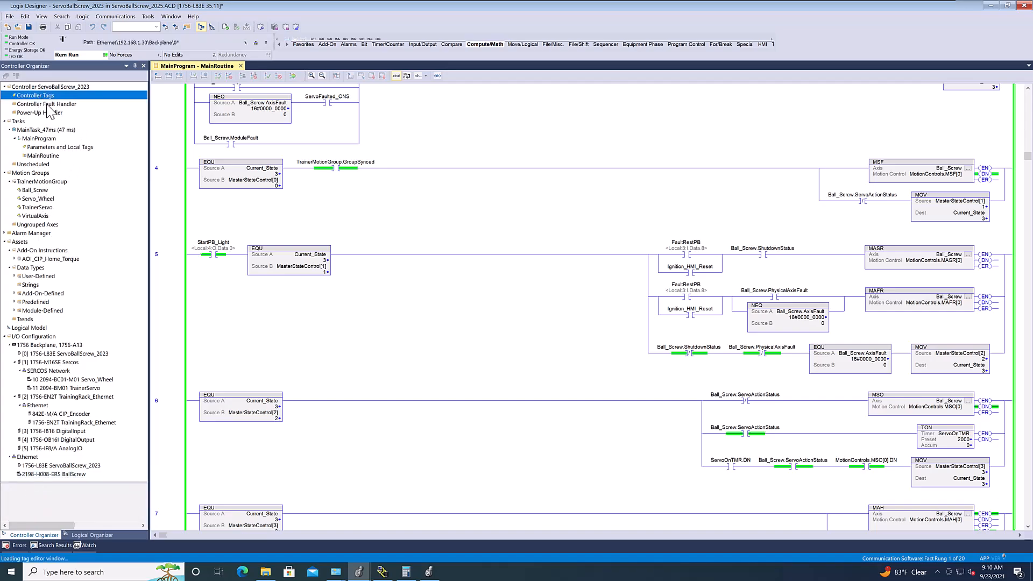
mouse_move(136, 202)
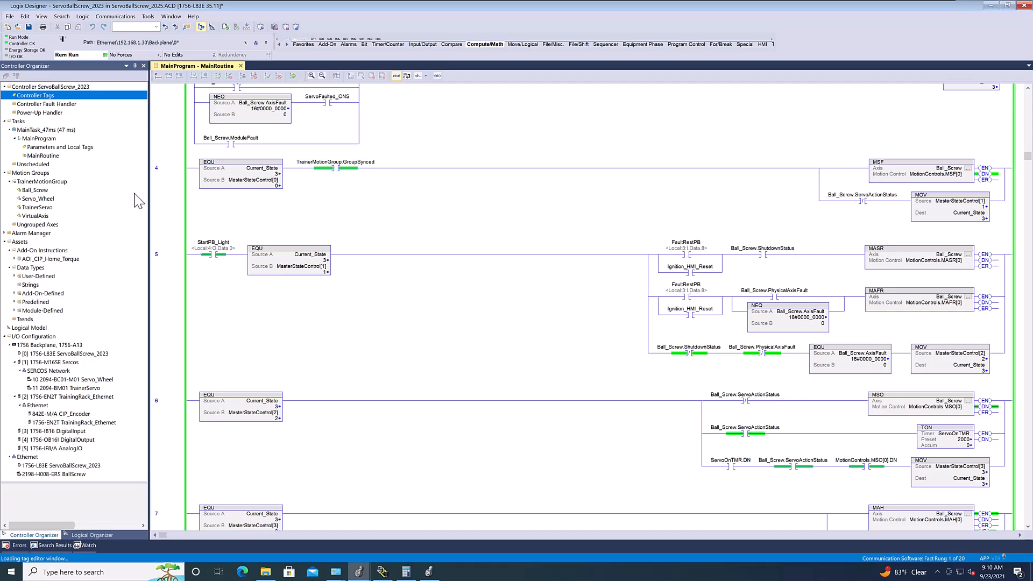
mouse_move(296, 146)
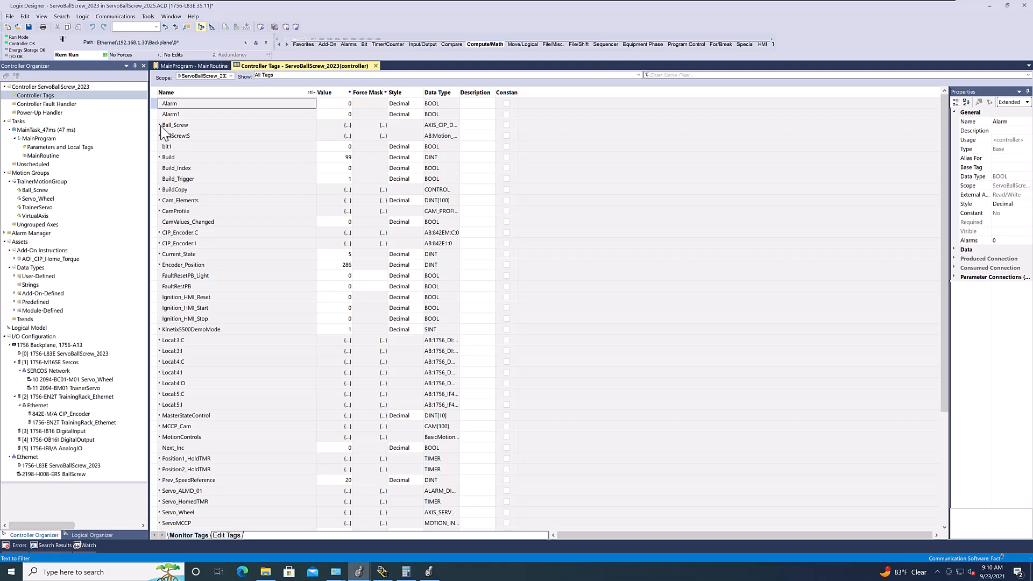
- Expand the Ball_Screw axis tag members and collapse its AxisStatus bits
left_click(174, 124)
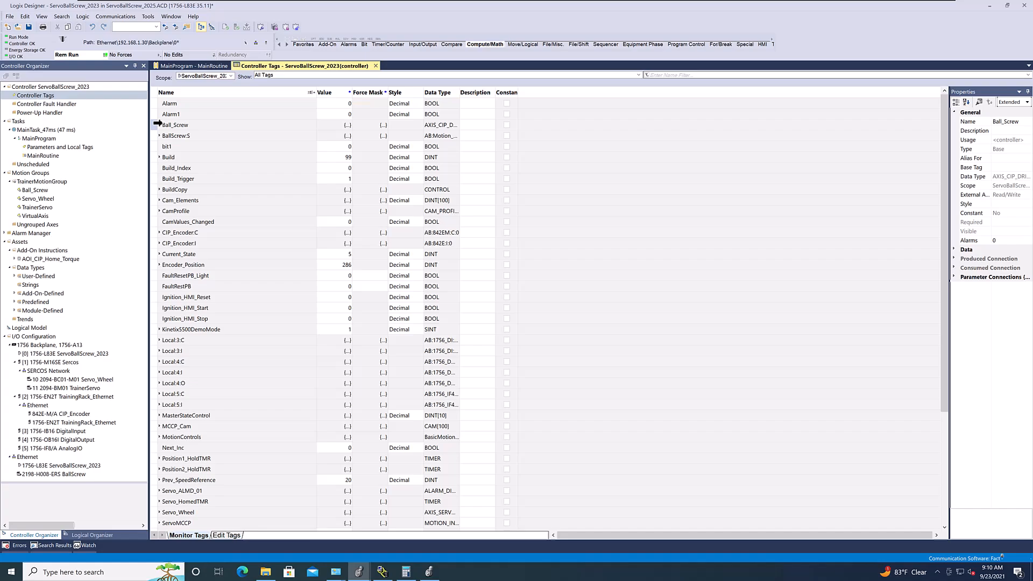
right_click(174, 125)
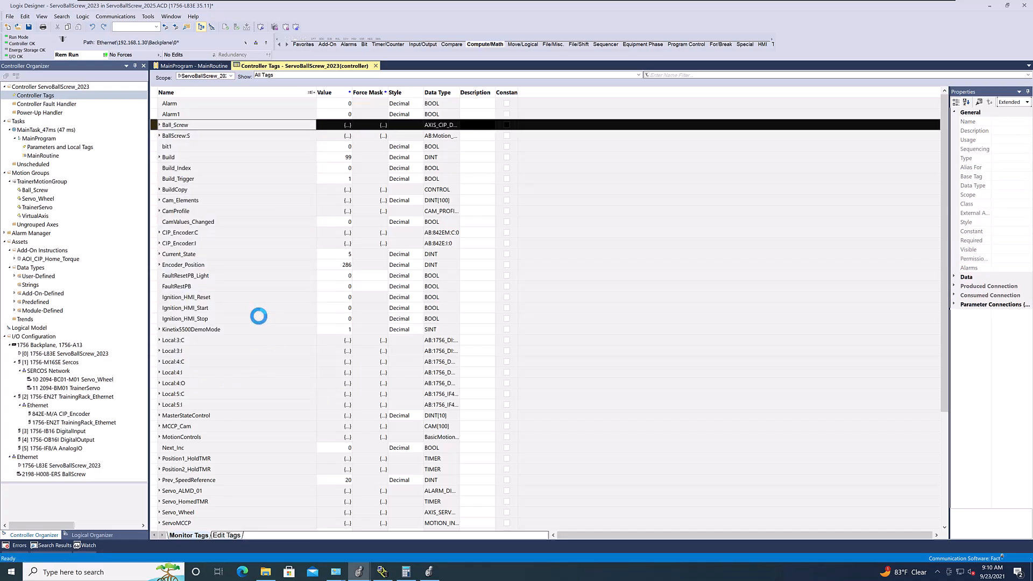
left_click(159, 125)
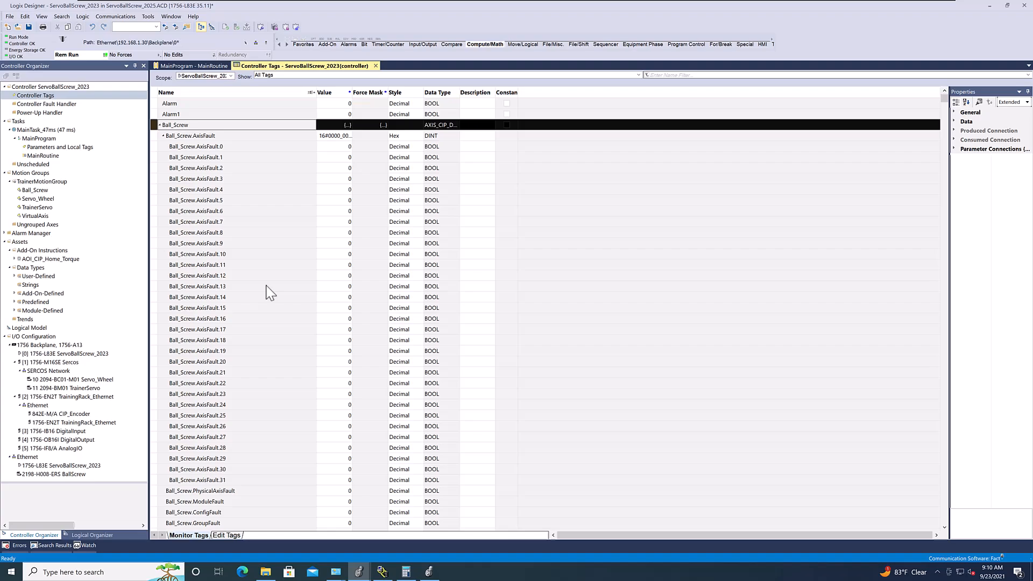
scroll("down", 3)
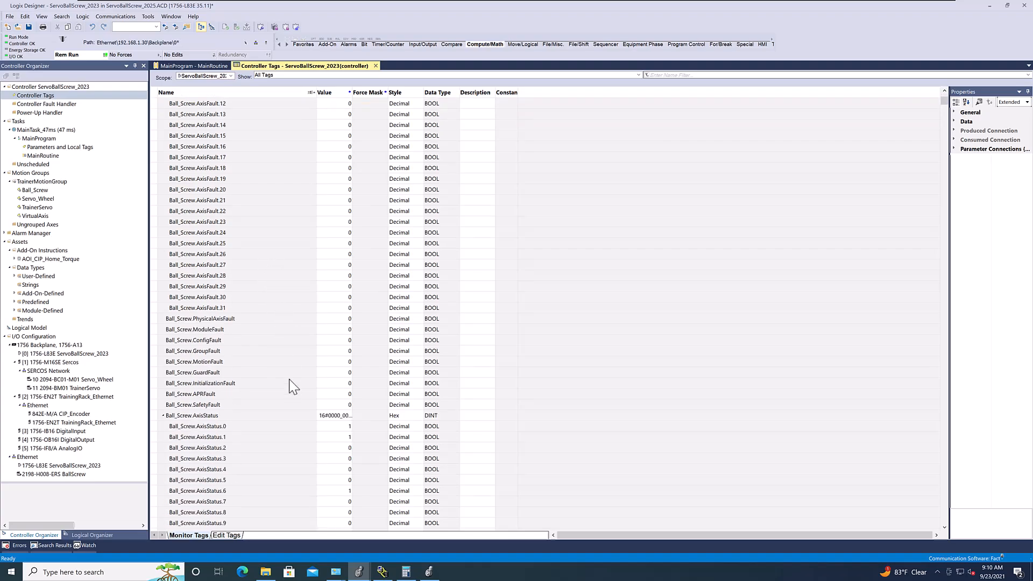
scroll("down", 3)
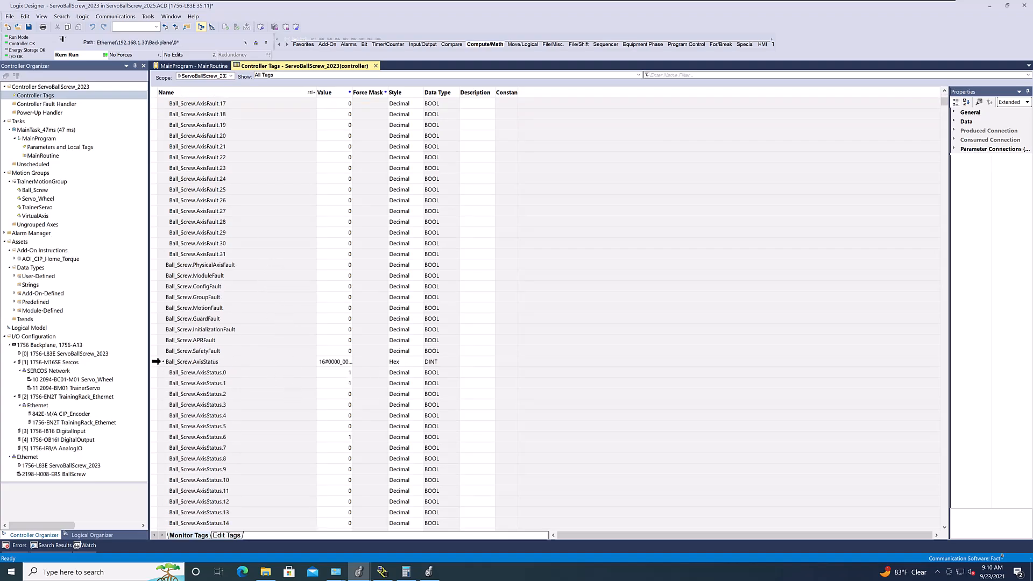
left_click(191, 361)
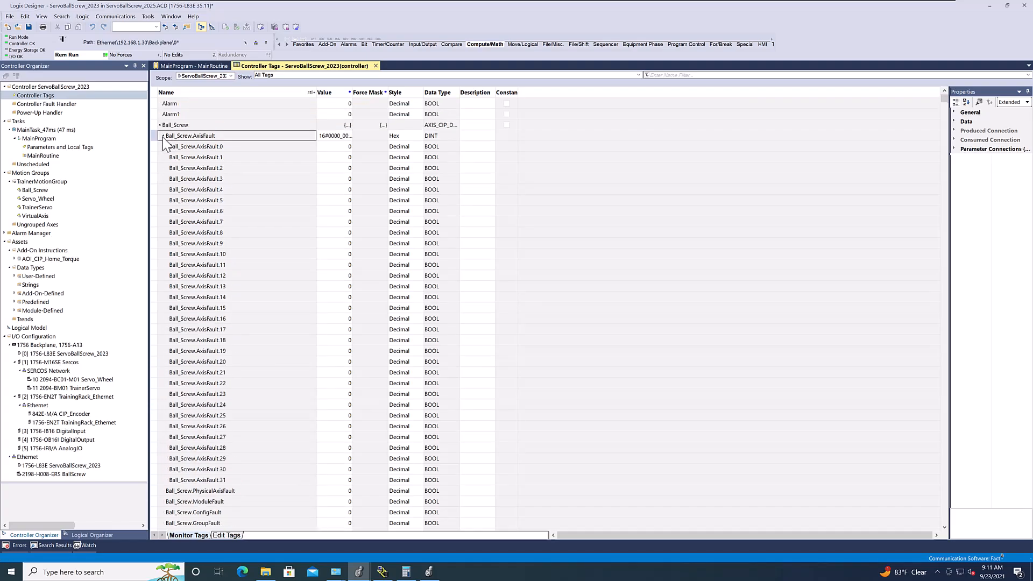
- Collapse all members of Ball_Screw.AxisFault and MotionStatus
left_click(191, 136)
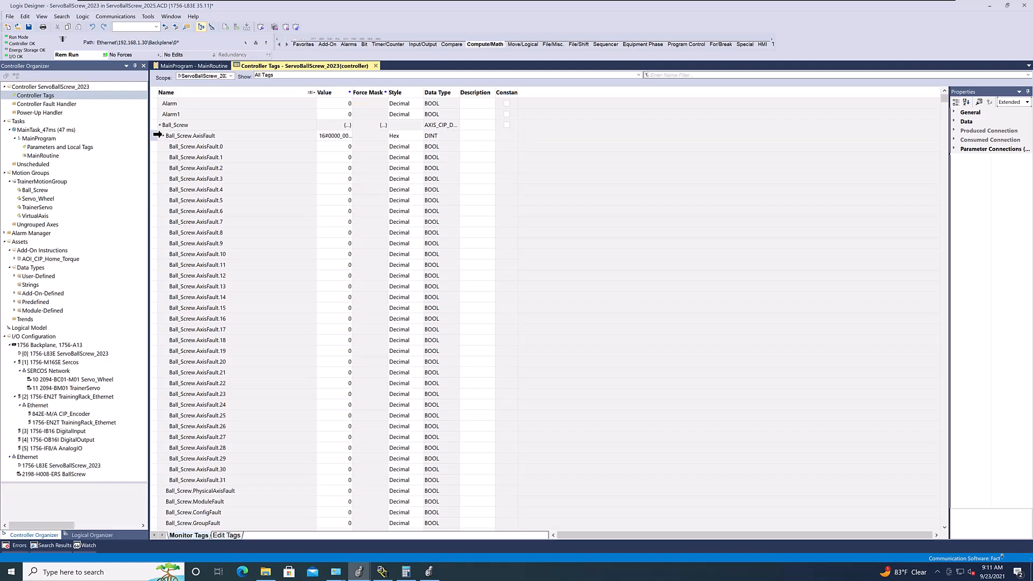
right_click(190, 135)
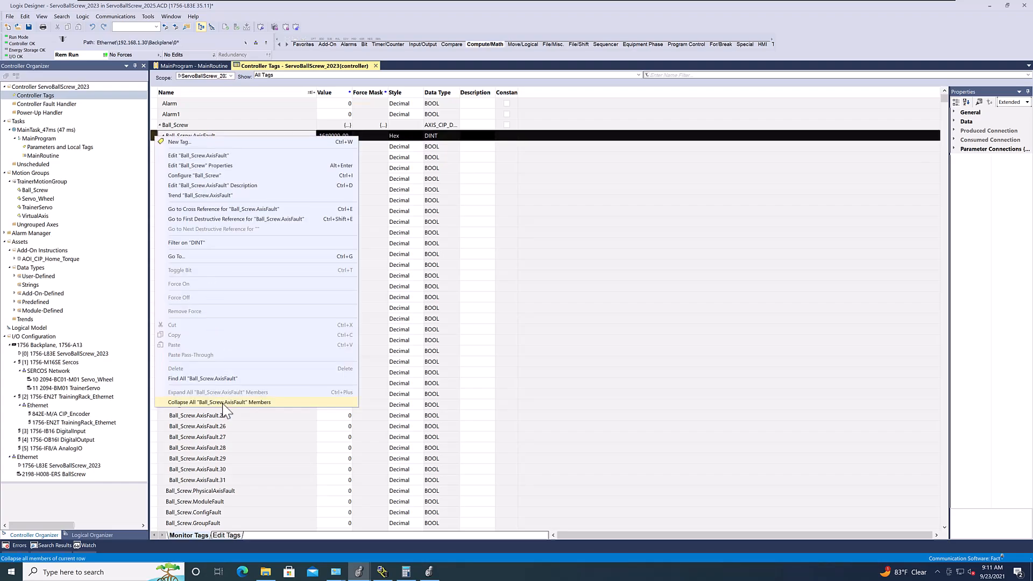
left_click(218, 401)
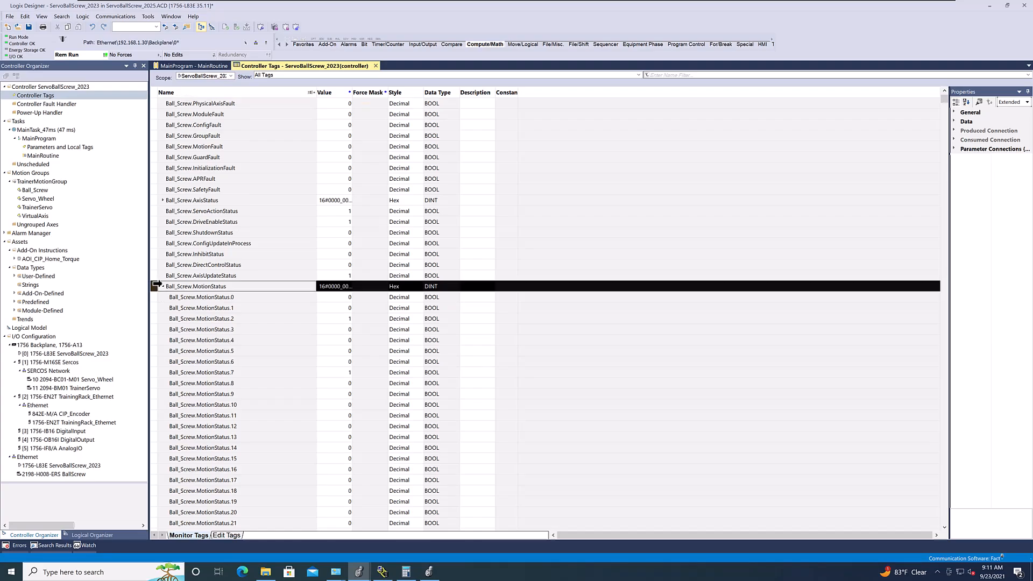
right_click(196, 287)
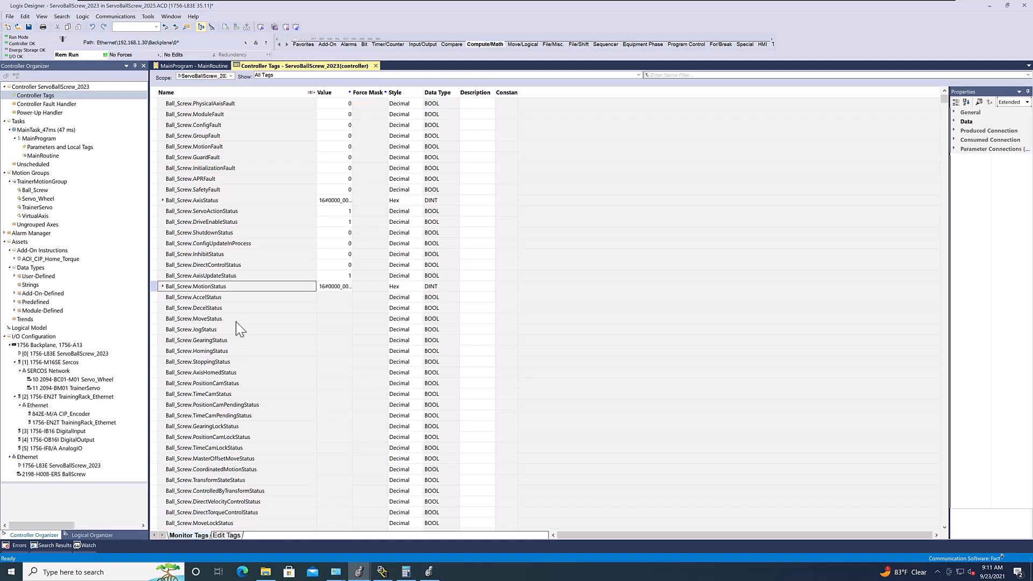
- Scroll through the Ball_Screw members to review actual position and velocity values
scroll("down", 3)
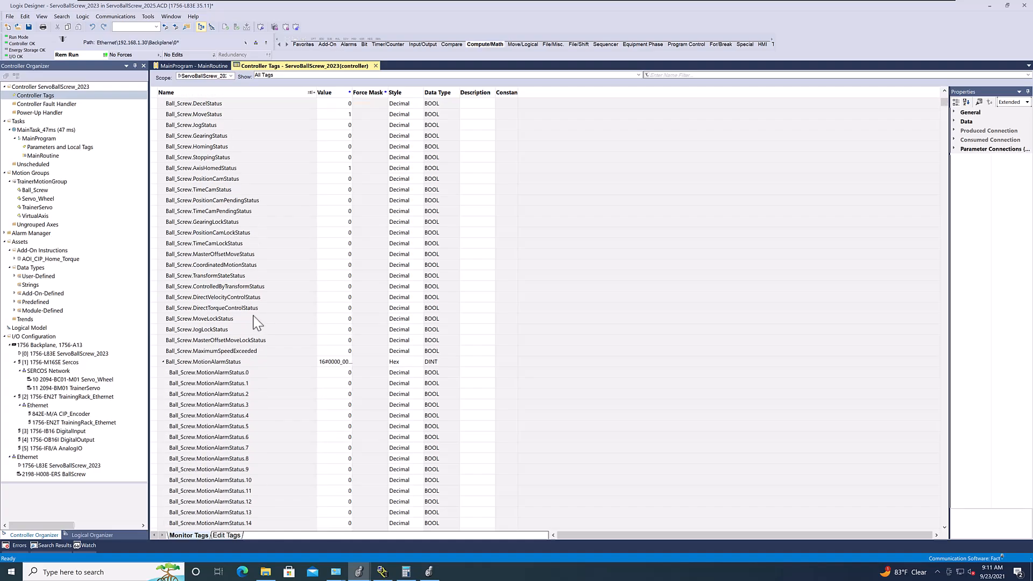
scroll("down", 3)
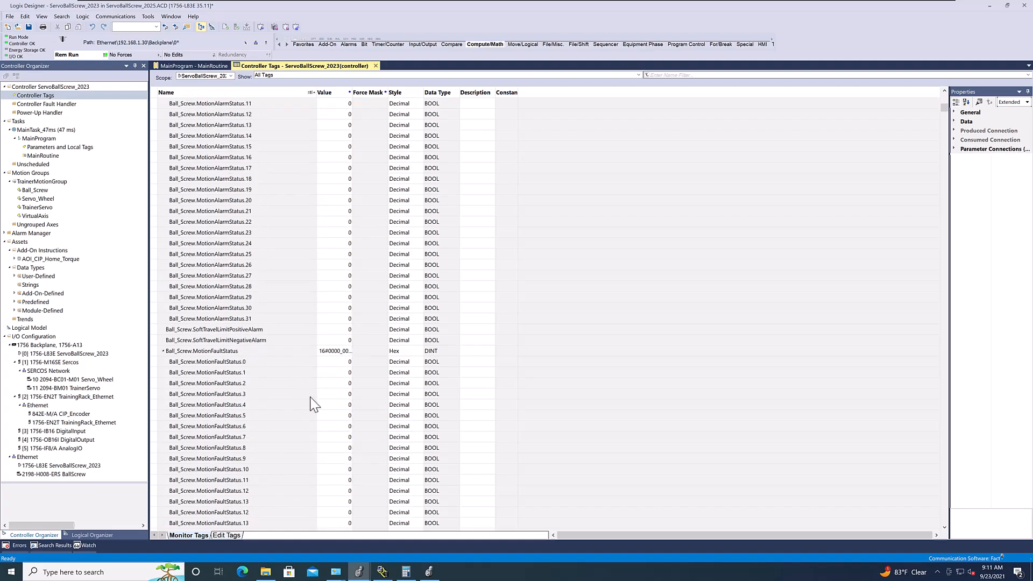
scroll("down", 3)
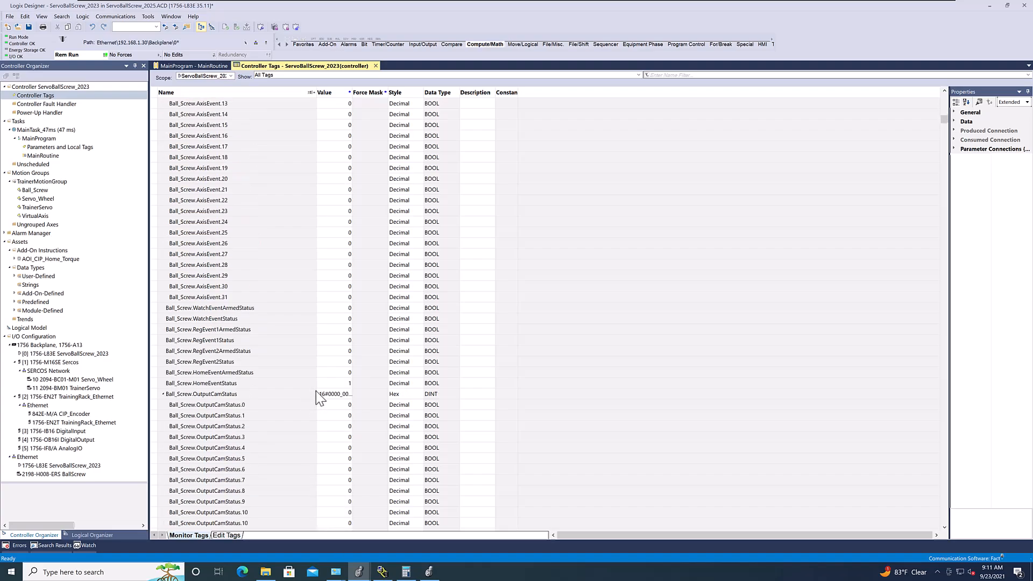
scroll("down", 3)
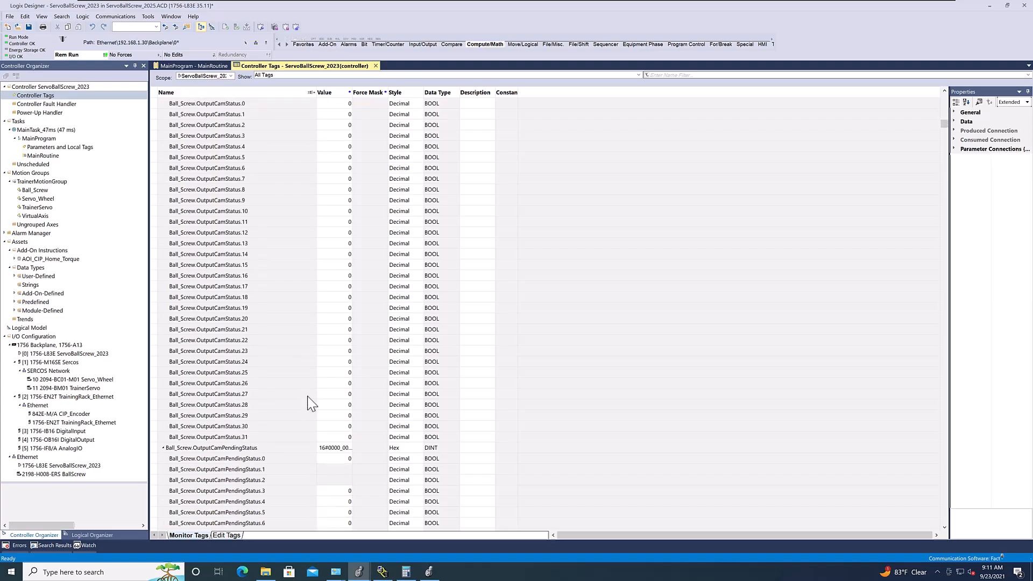
scroll("down", 3)
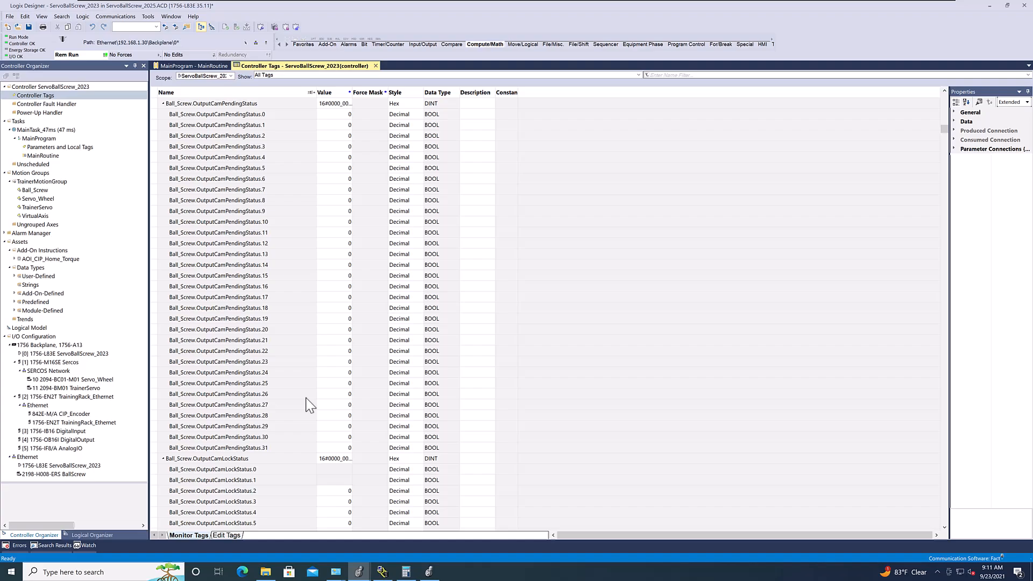
scroll("down", 3)
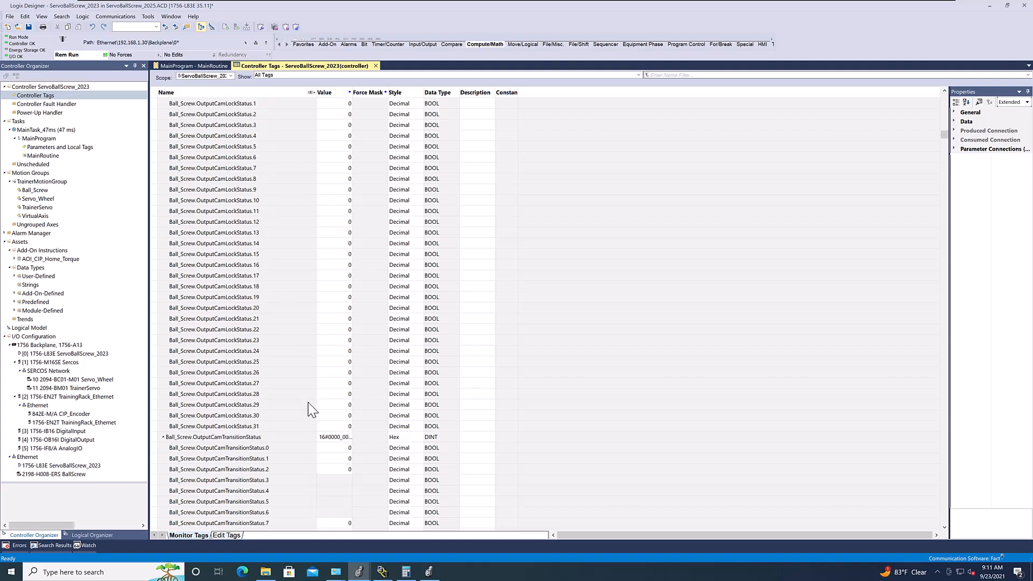
scroll("down", 3)
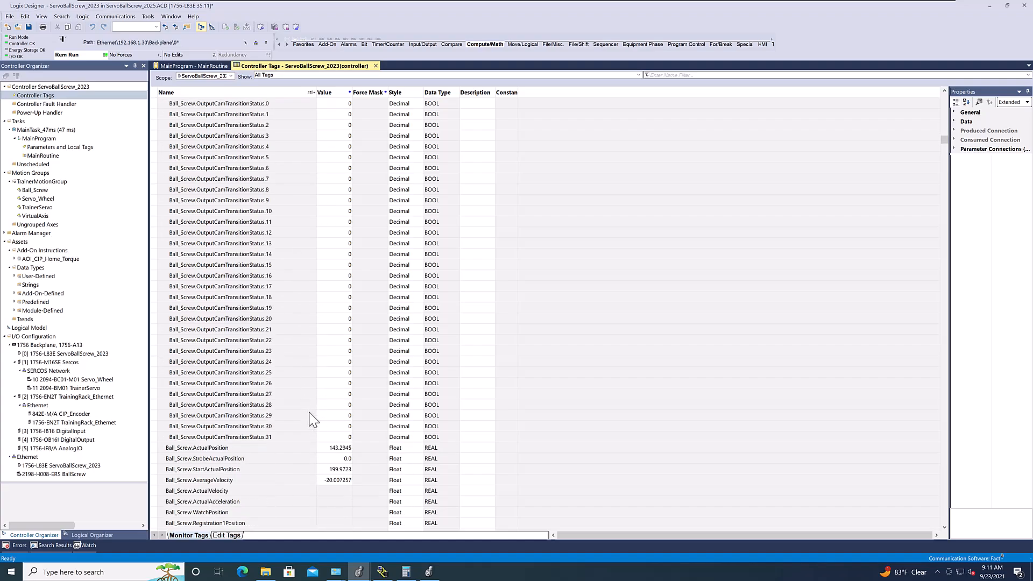
scroll("down", 3)
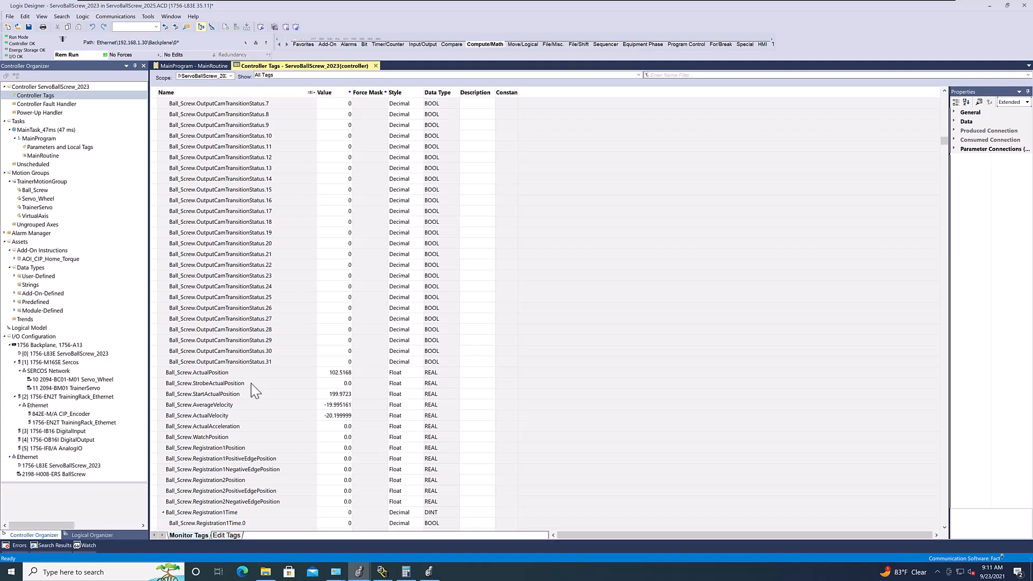
- Return to MainRoutine and examine the MasterStateControl[4] comparison in rung 8
left_click(196, 372)
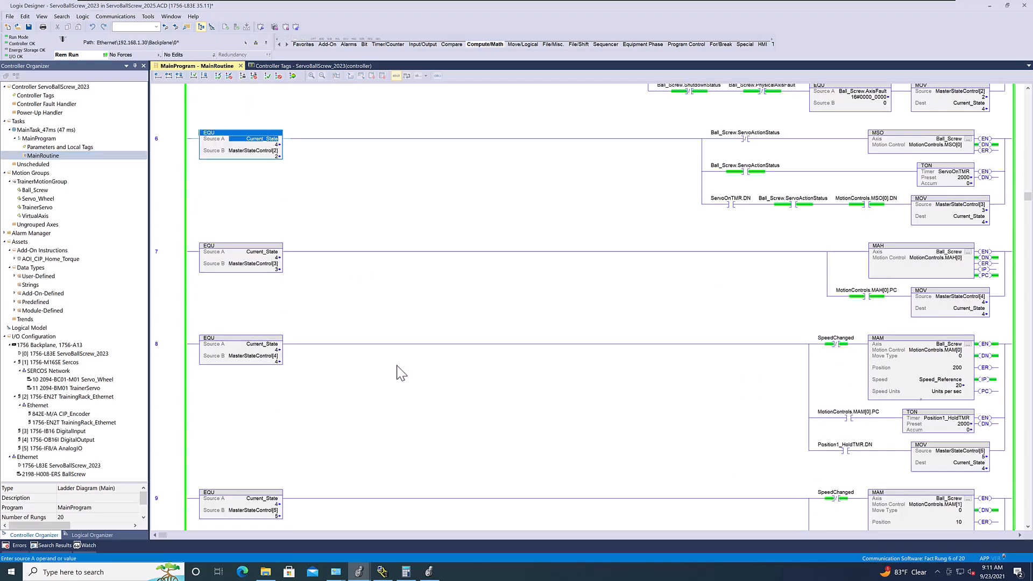
scroll("down", 3)
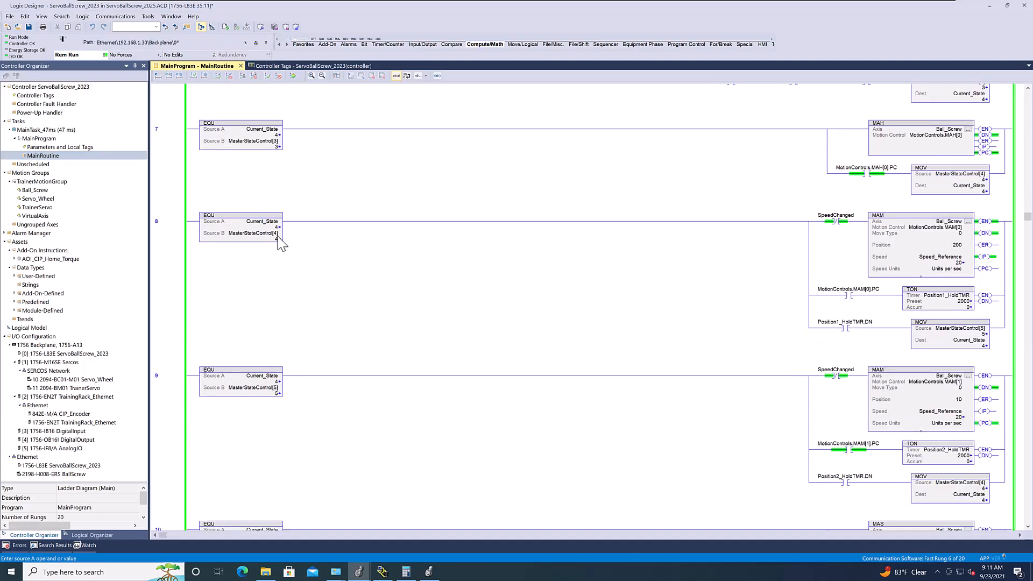
left_click(239, 220)
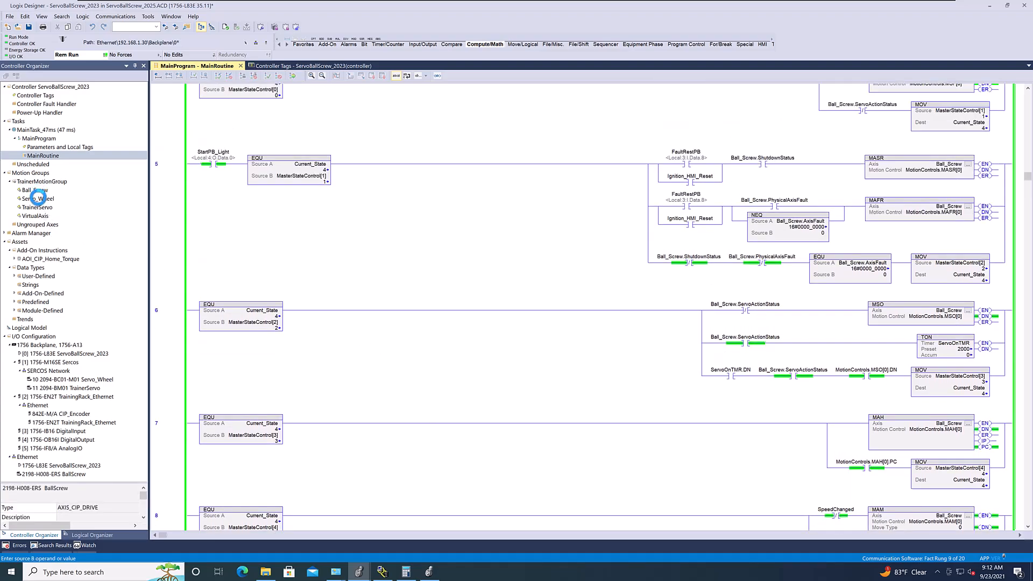
- Glance at the Servo_Wheel axis, then bring up the 842E-M CIP_Encoder module properties
left_click(38, 198)
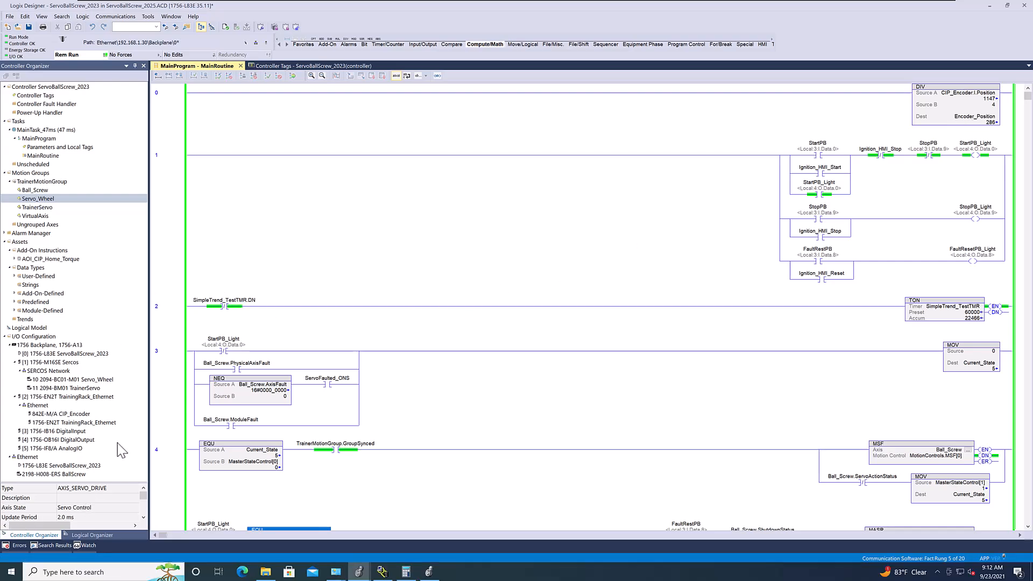
left_click(61, 414)
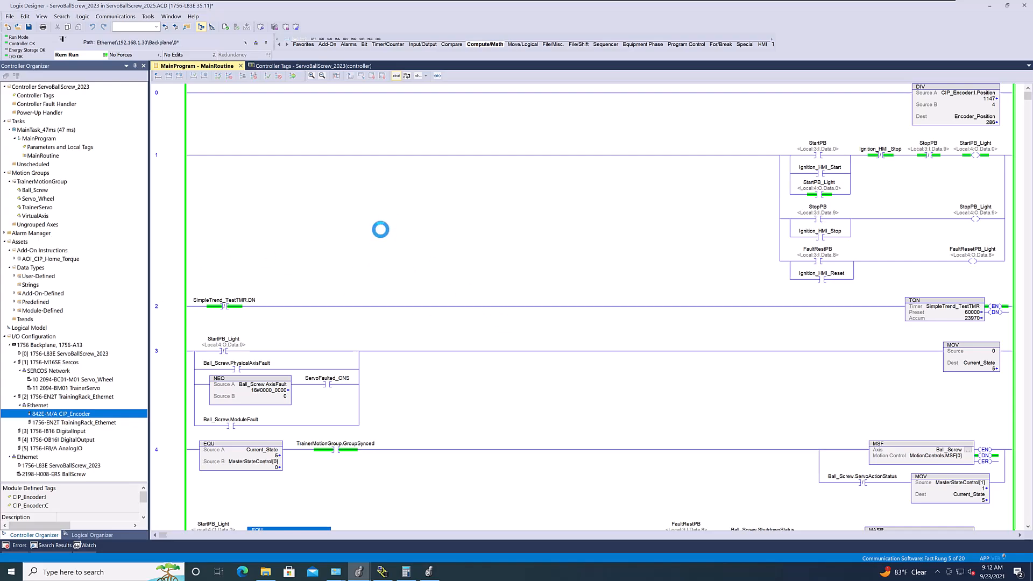
double_click(61, 414)
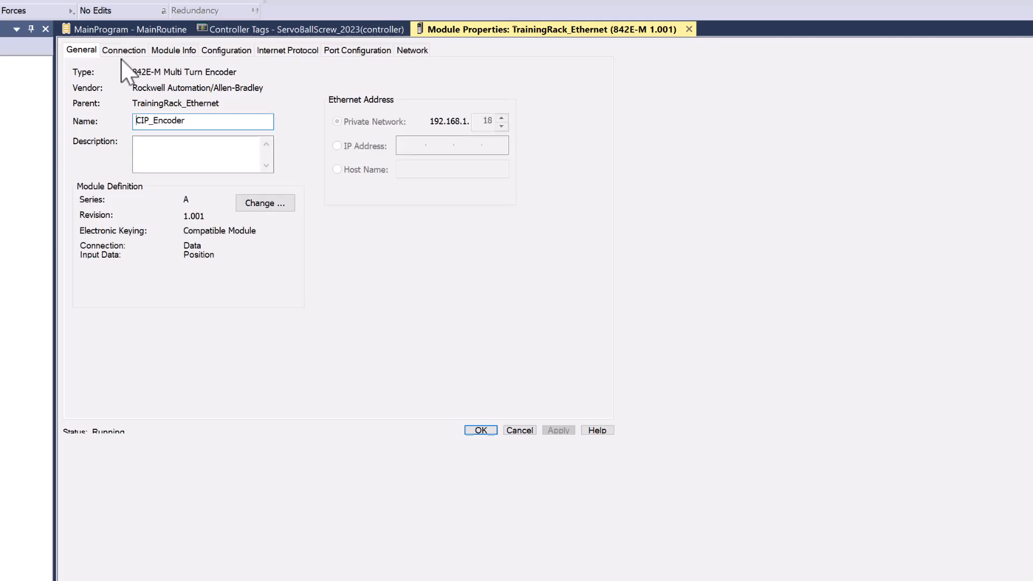
mouse_move(212, 59)
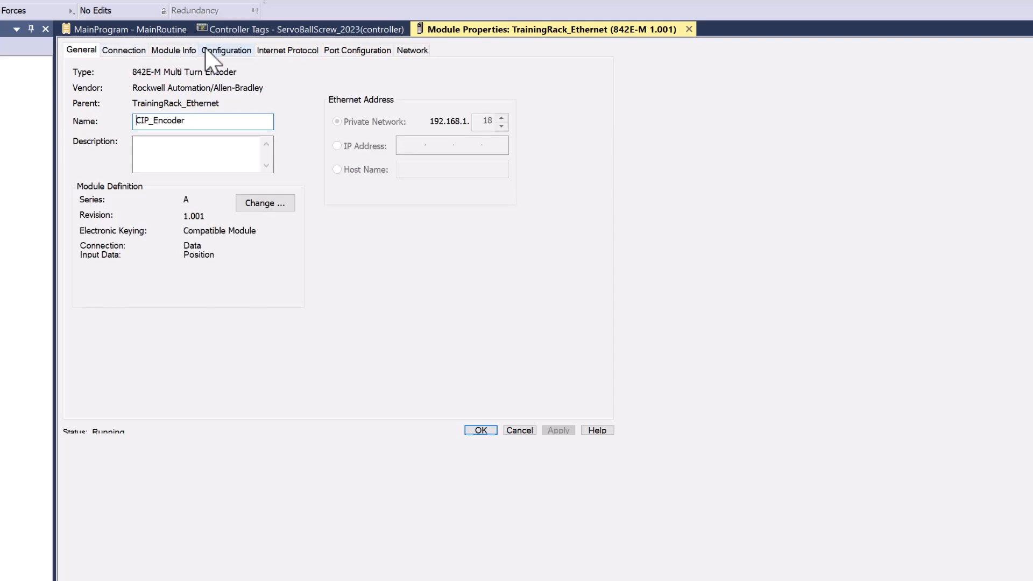
- Review the encoder's Configuration settings and velocity unit choices, then cancel without changes
left_click(226, 51)
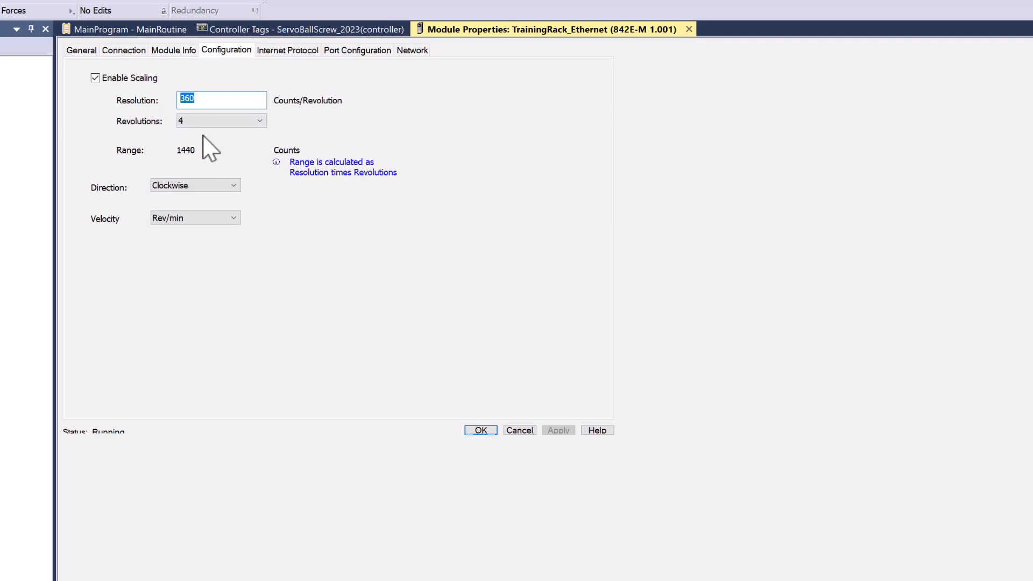
mouse_move(218, 164)
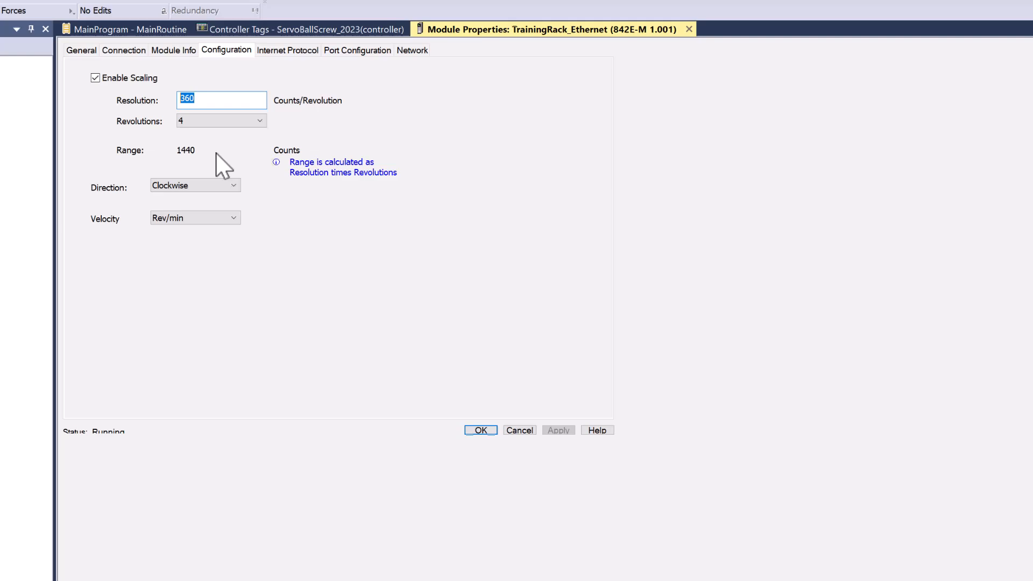
left_click(221, 120)
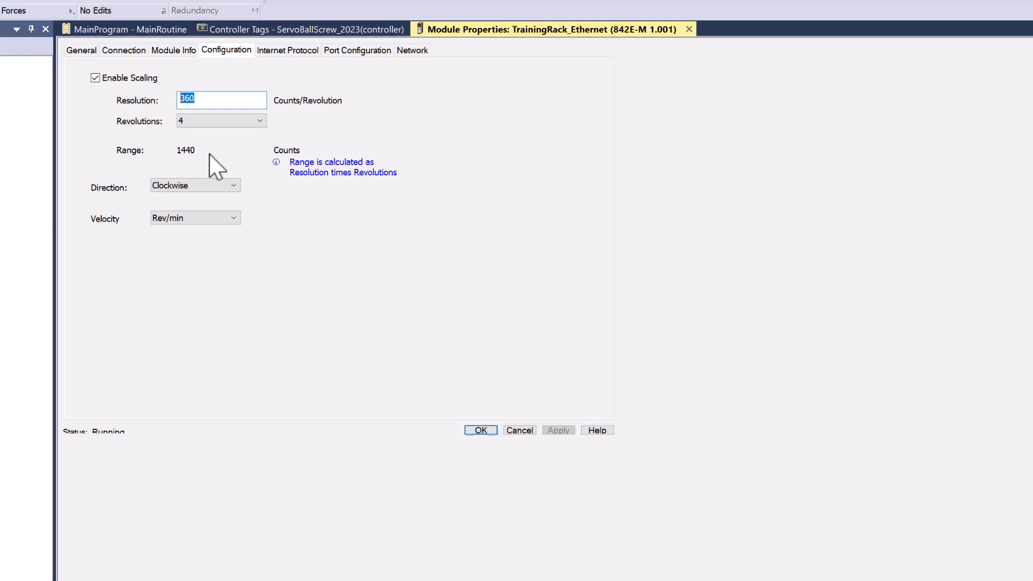
mouse_move(212, 168)
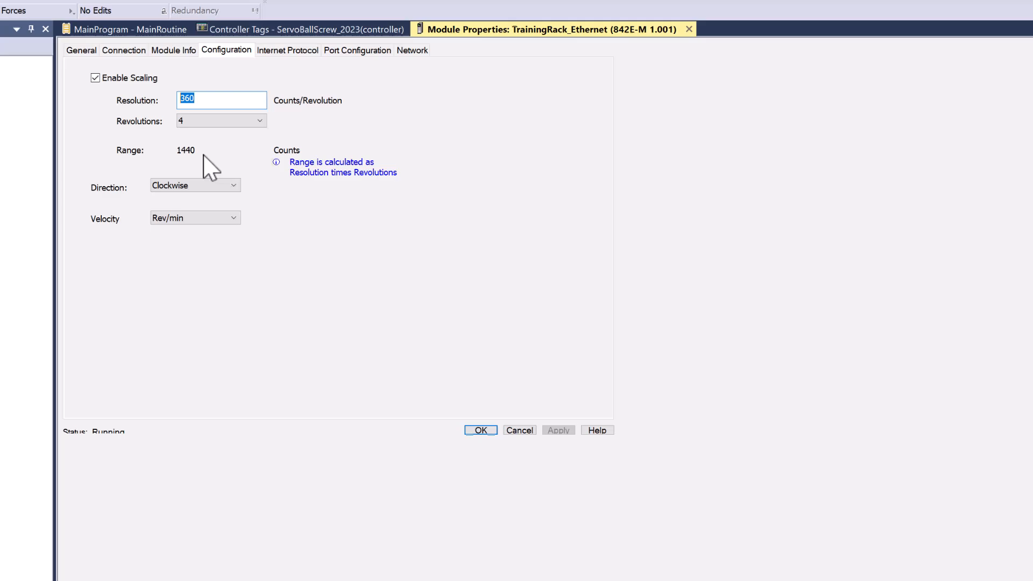
left_click(689, 28)
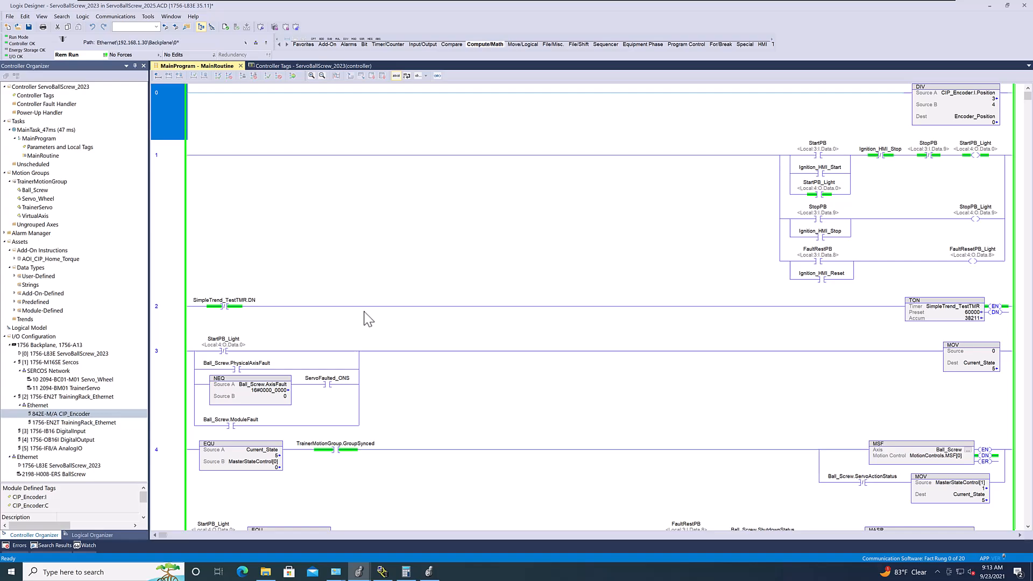
mouse_move(79, 422)
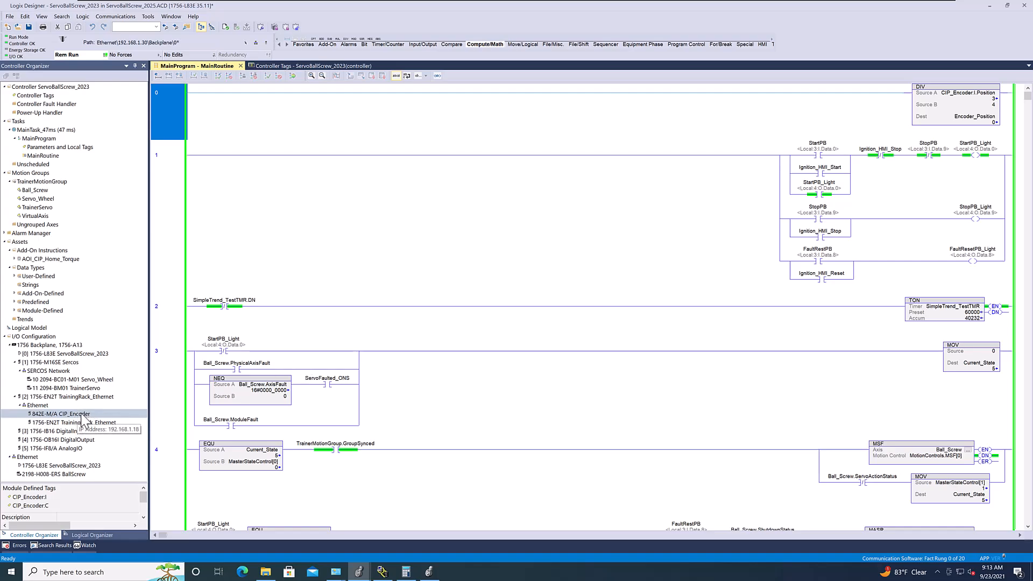
- Set the CIP_Encoder velocity units to Rev/s on its Configuration page and apply
left_click(62, 414)
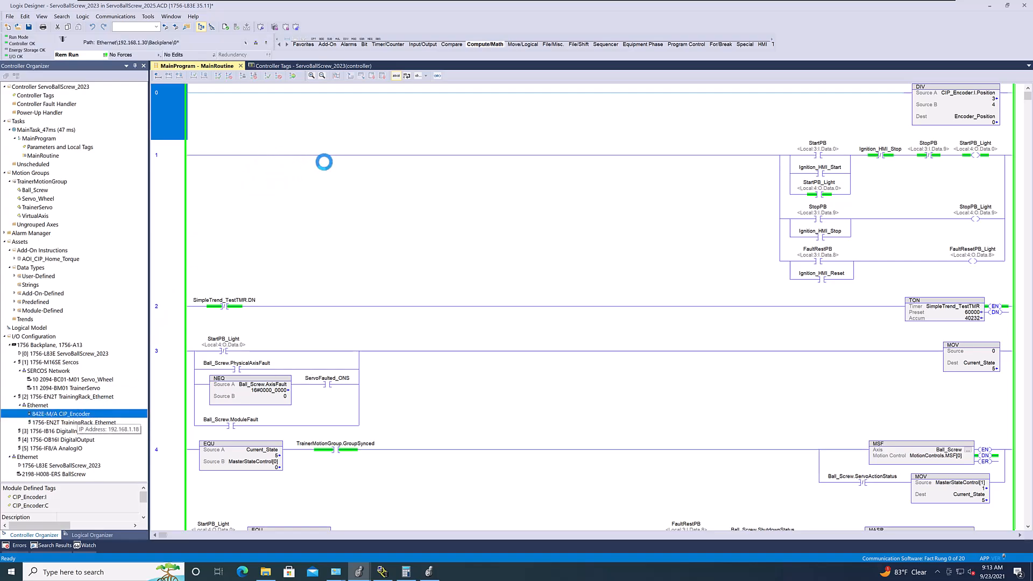
double_click(60, 413)
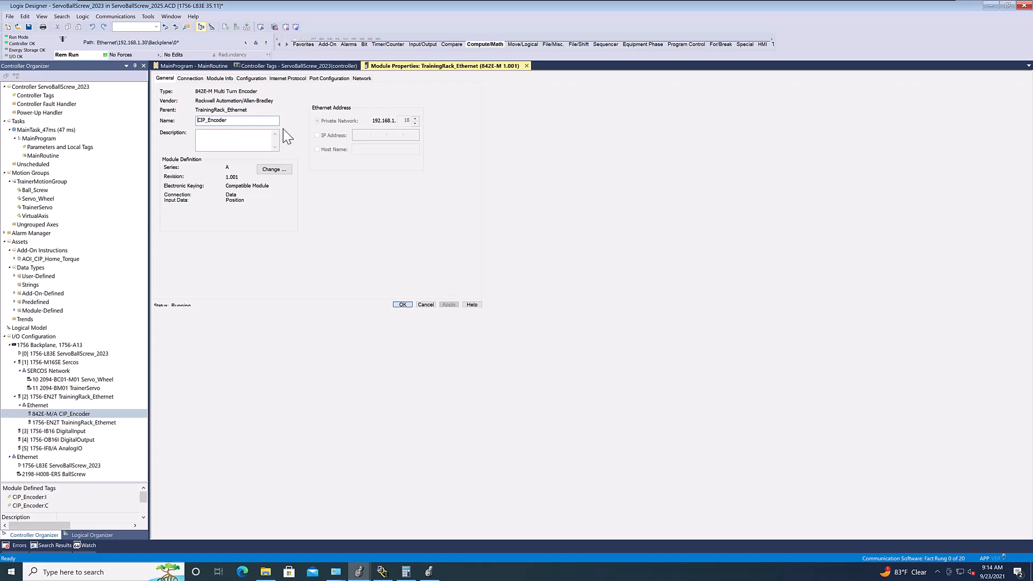
left_click(251, 78)
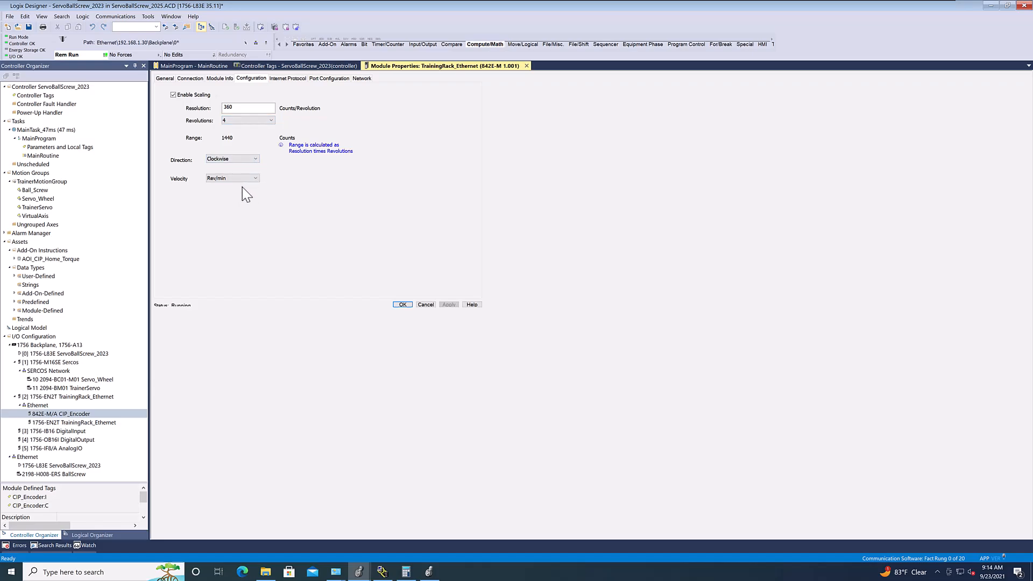
left_click(232, 178)
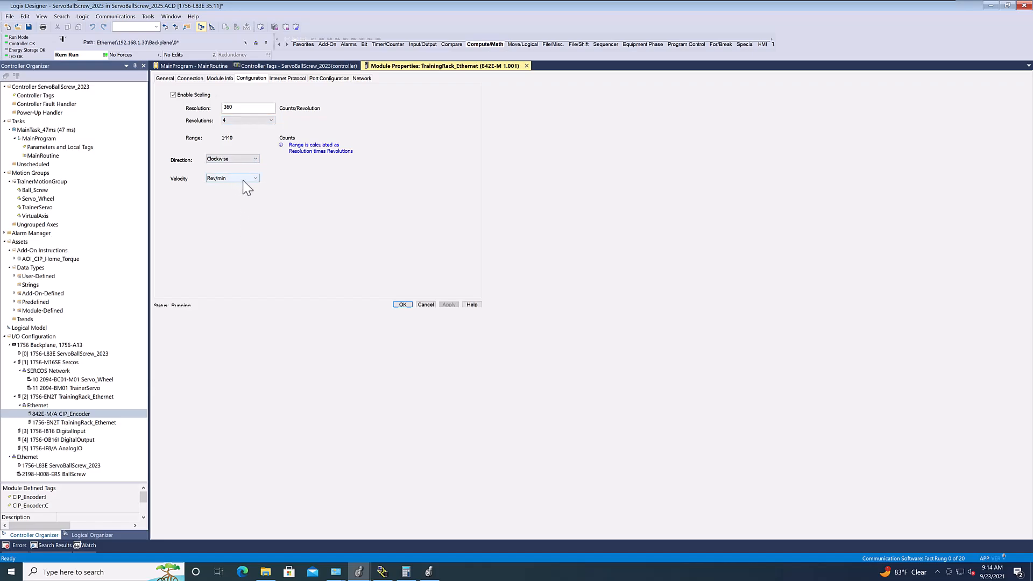
left_click(232, 177)
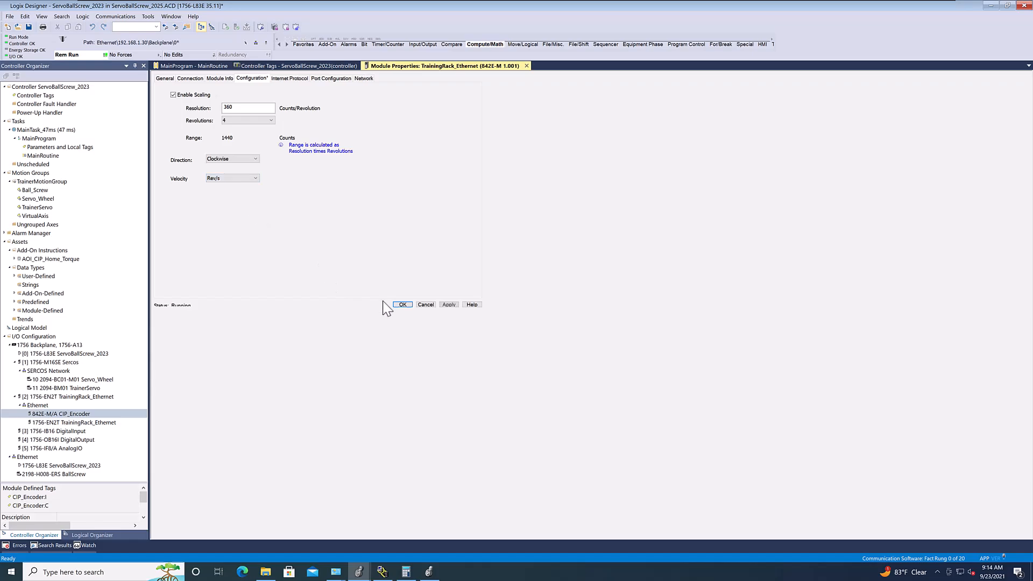
left_click(401, 304)
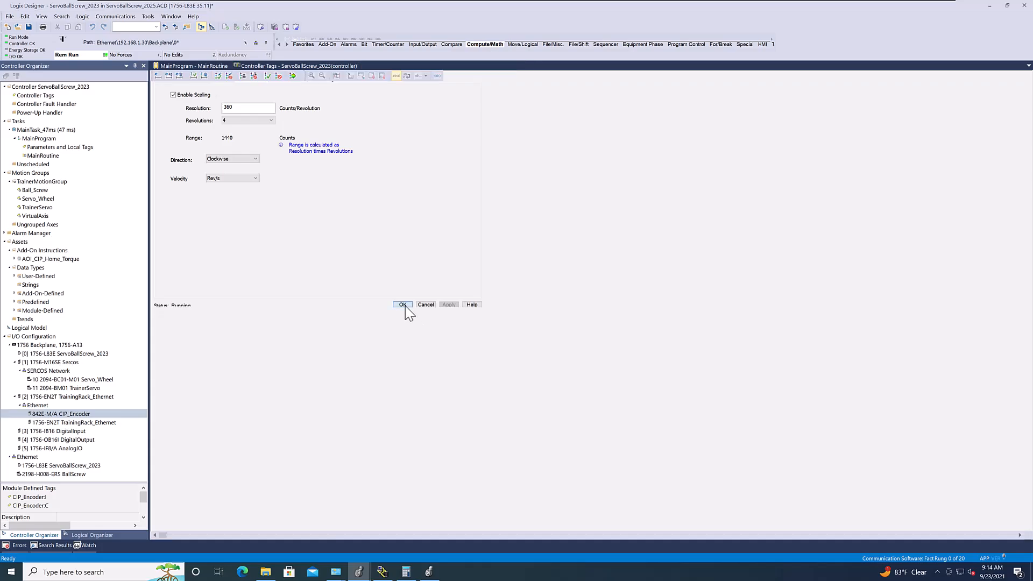
- Confirm the Rev/s setting with OK, closing the encoder properties
left_click(401, 305)
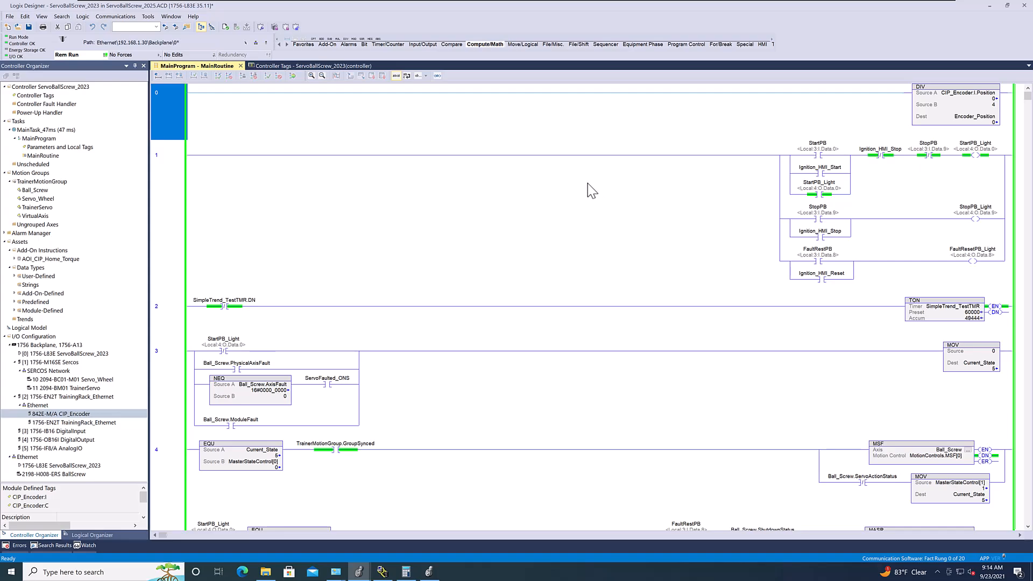
mouse_move(537, 229)
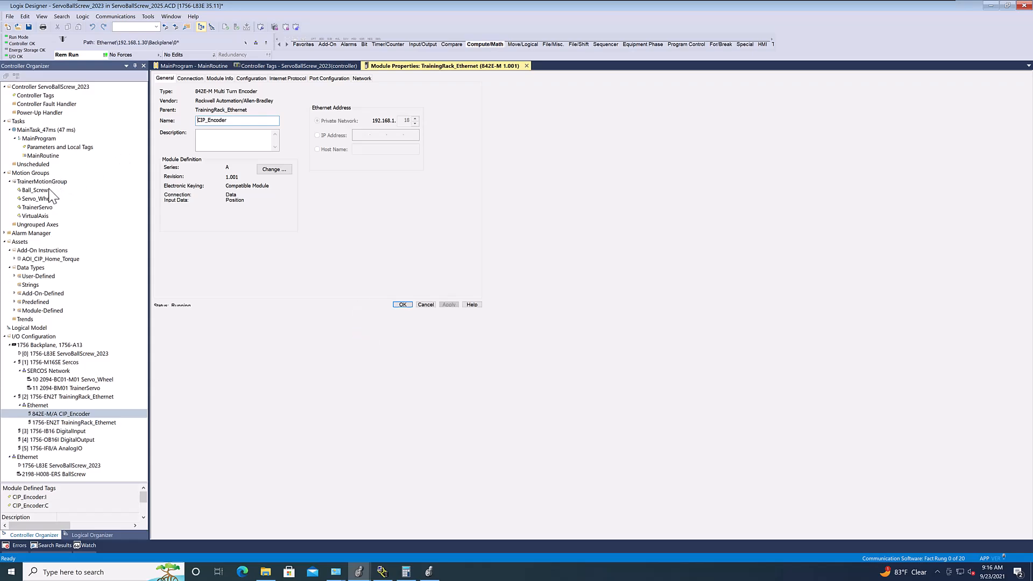
- Select the Ball_Screw axis, dismiss the File menu, and close the CIP_Encoder properties with OK
left_click(35, 190)
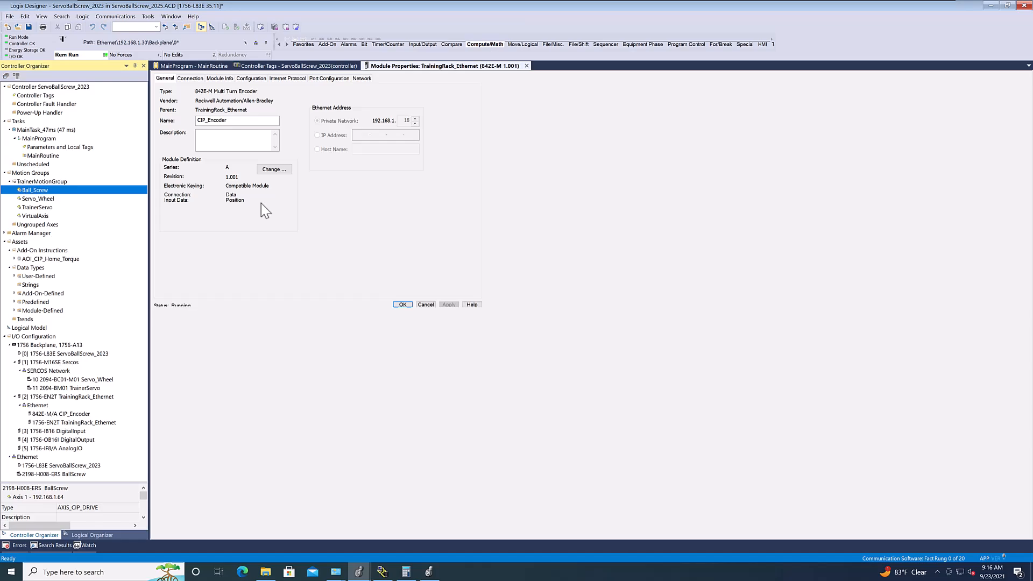
mouse_move(108, 369)
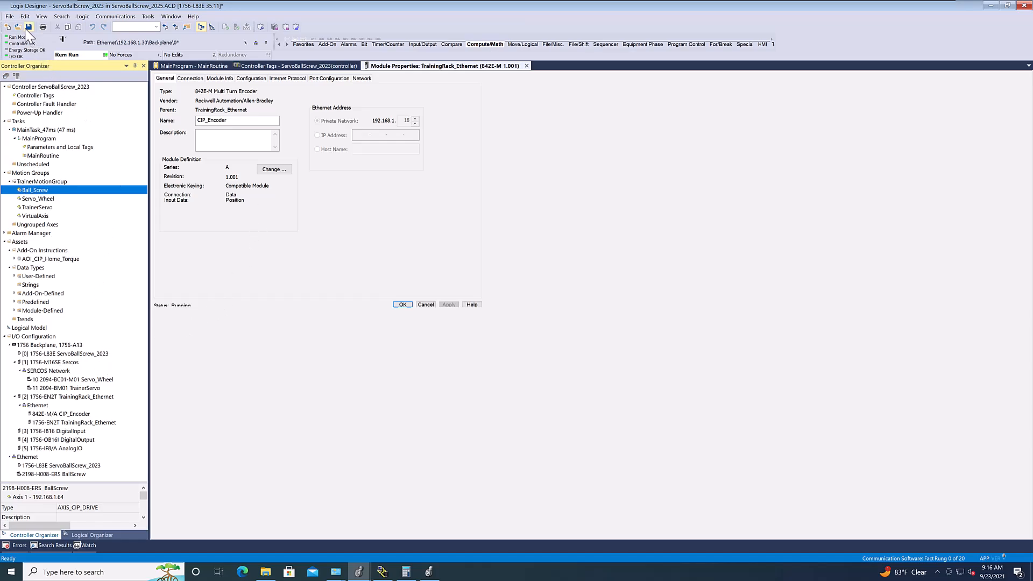
left_click(10, 16)
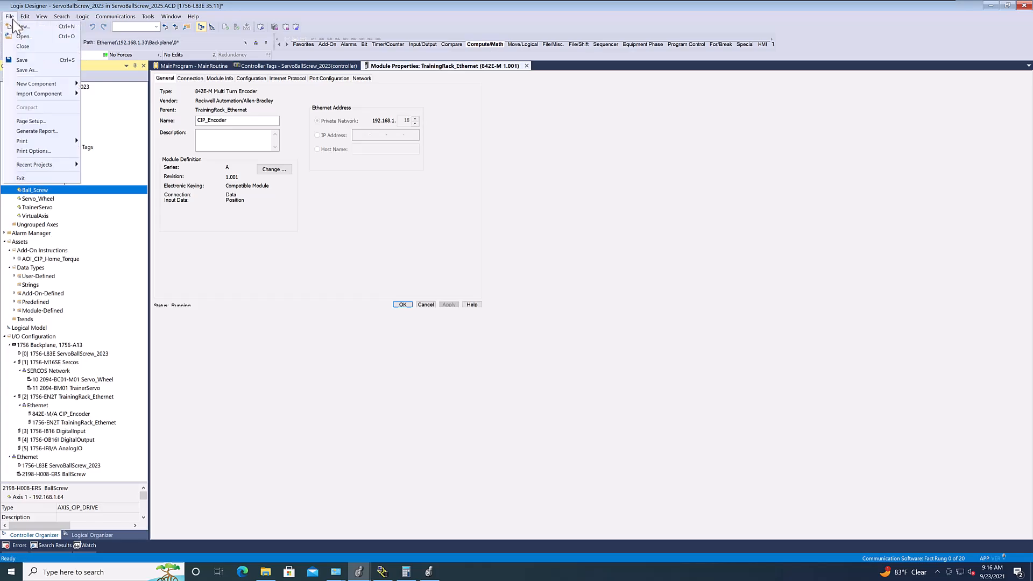
left_click(24, 16)
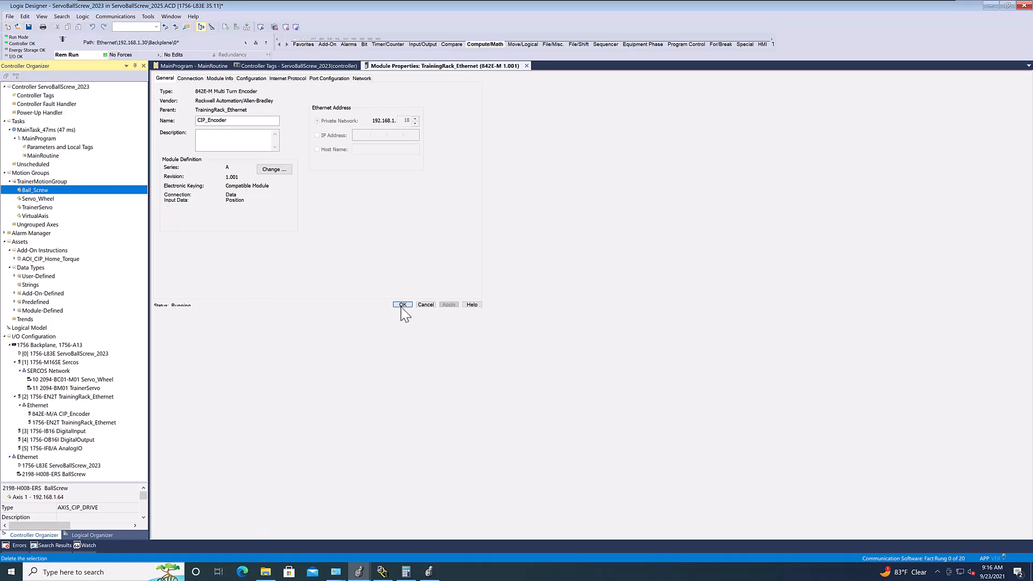
left_click(402, 304)
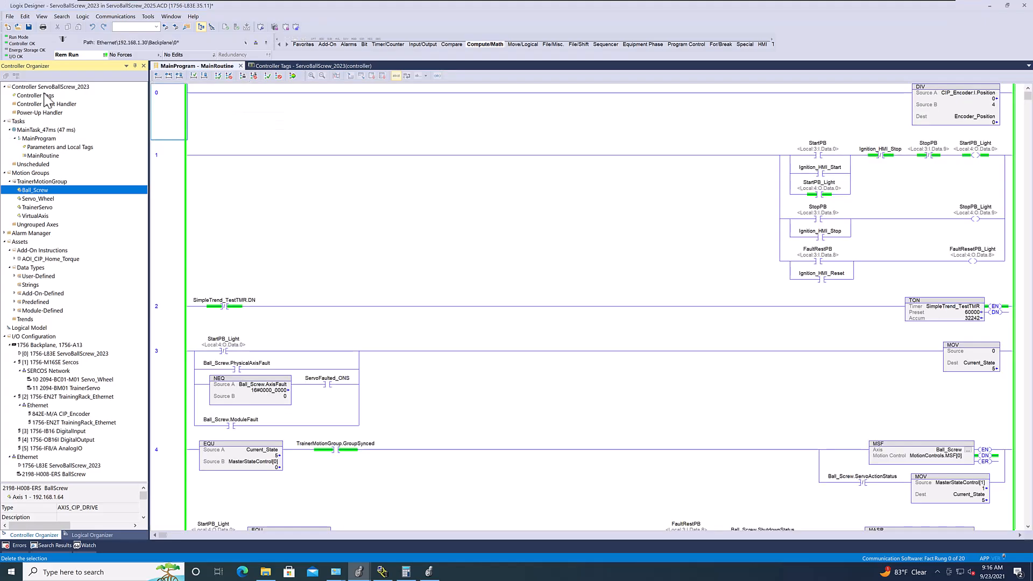
right_click(50, 86)
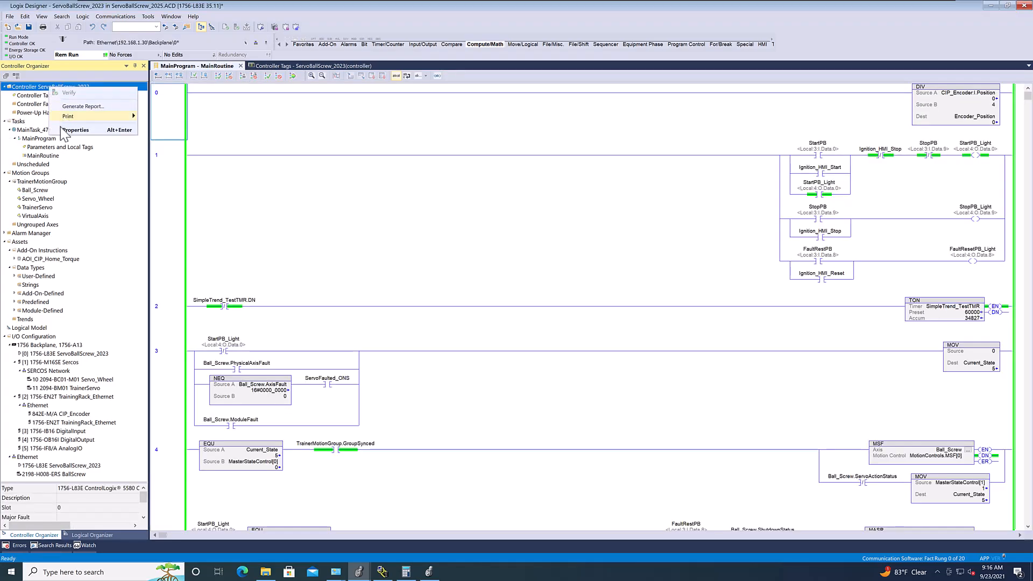
left_click(77, 129)
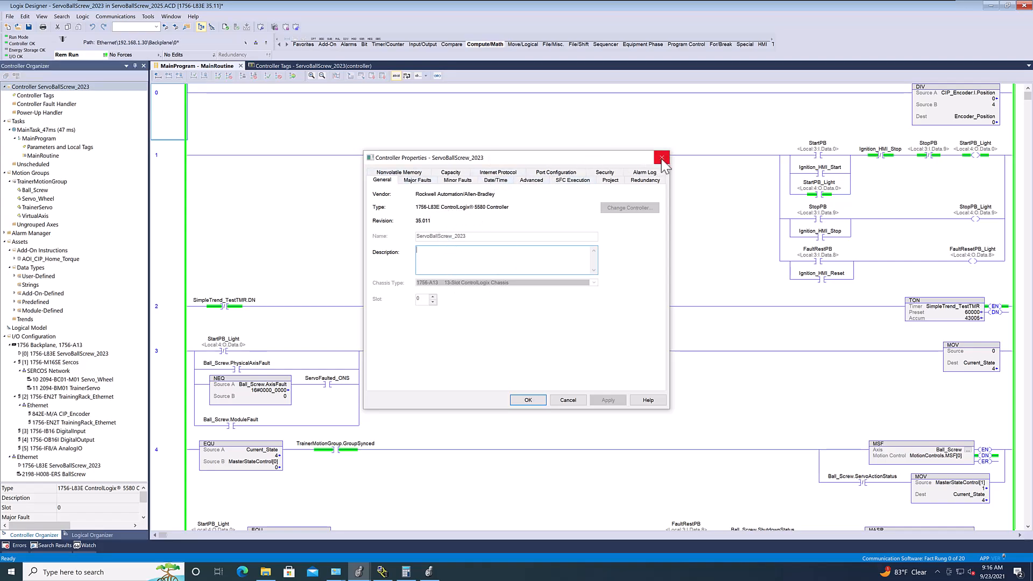
left_click(661, 158)
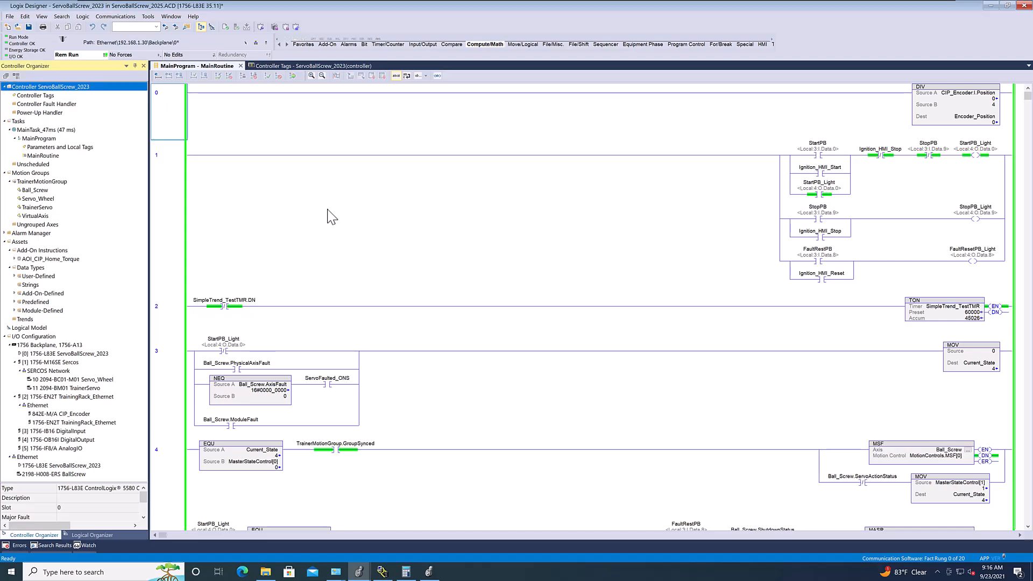
left_click(63, 354)
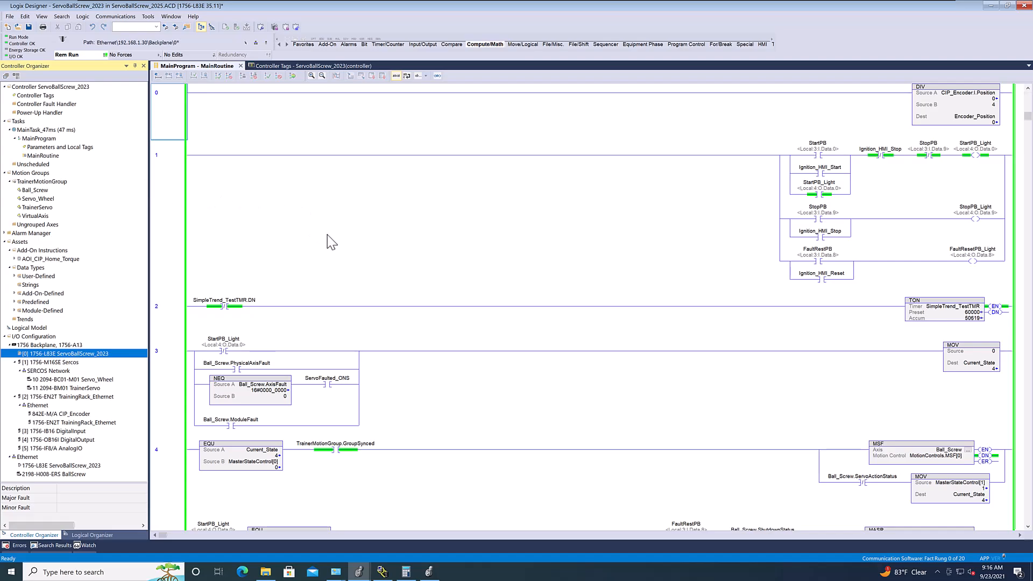
scroll("down", 3)
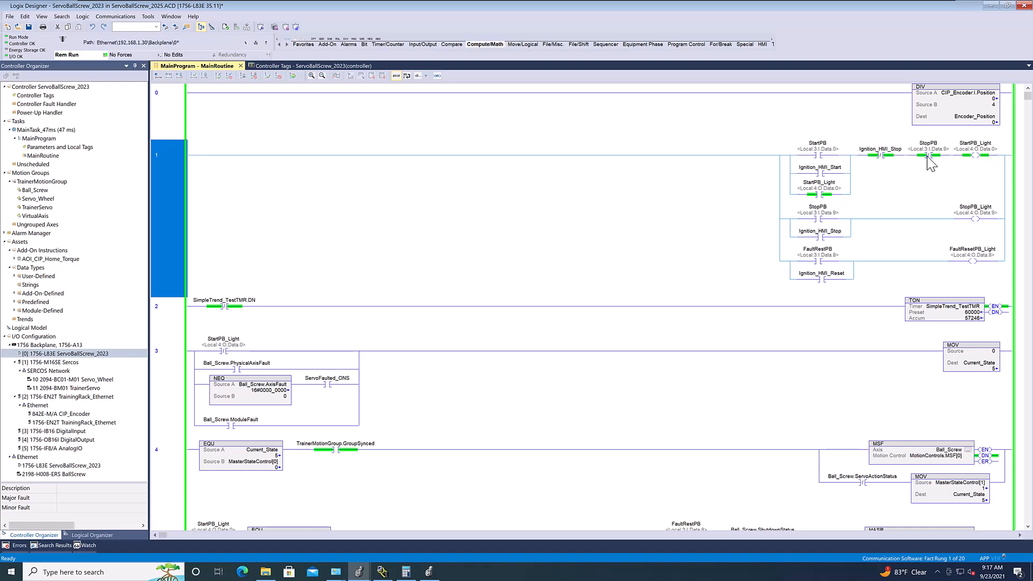
- From the StopPB contact, bring up Controller Tags to monitor Ball_Screw.ActualPosition
right_click(819, 191)
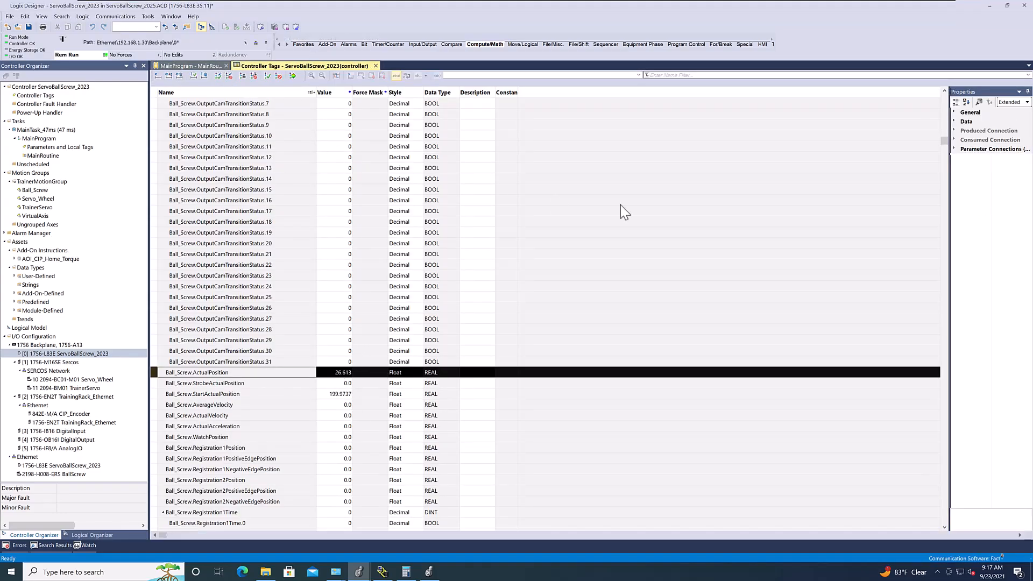
left_click(191, 66)
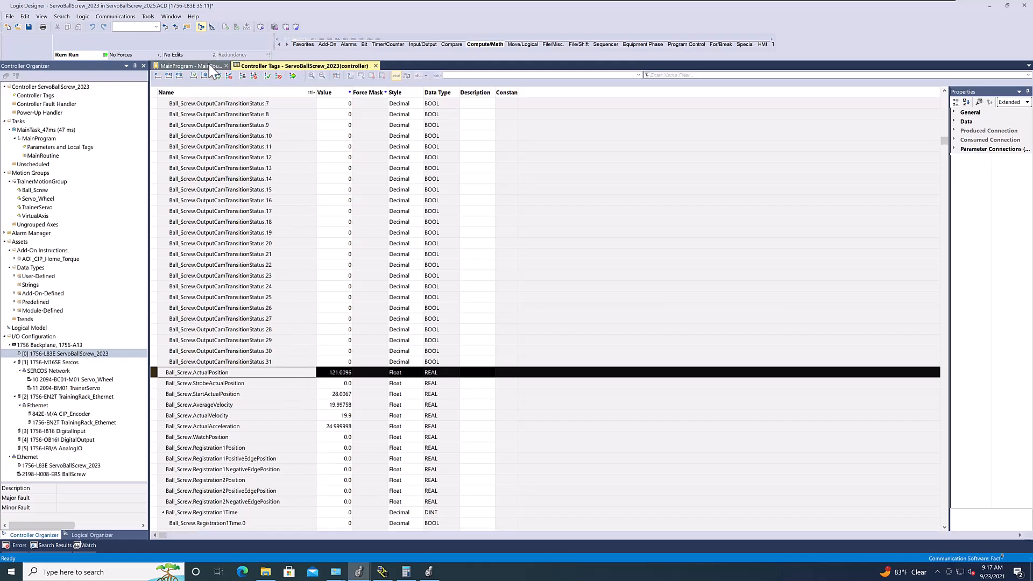
- Restart the ball-screw sequence from the StartPB_Light branch in MainRoutine so Current_State reads 1
left_click(184, 66)
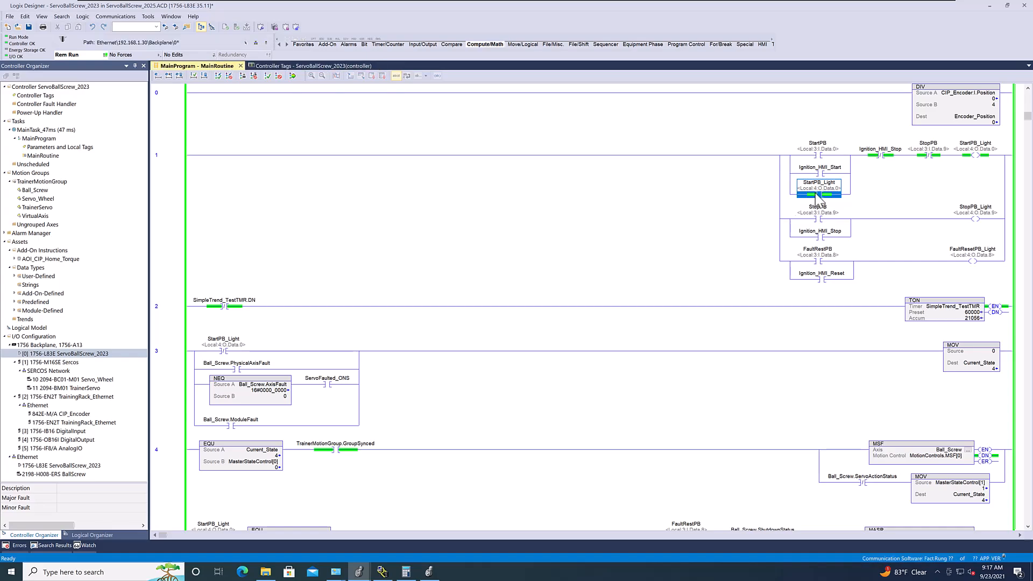
right_click(819, 186)
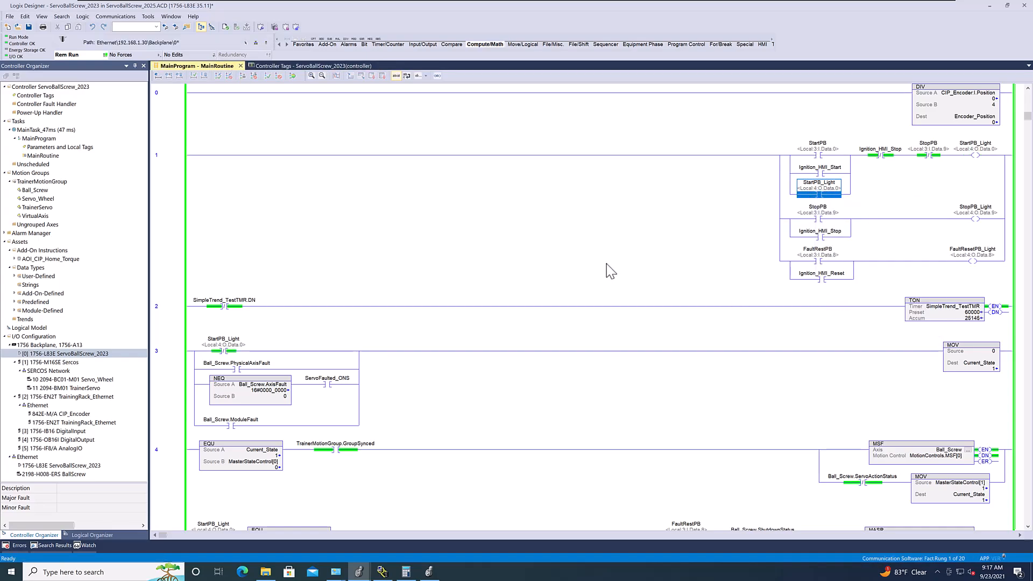
mouse_move(507, 311)
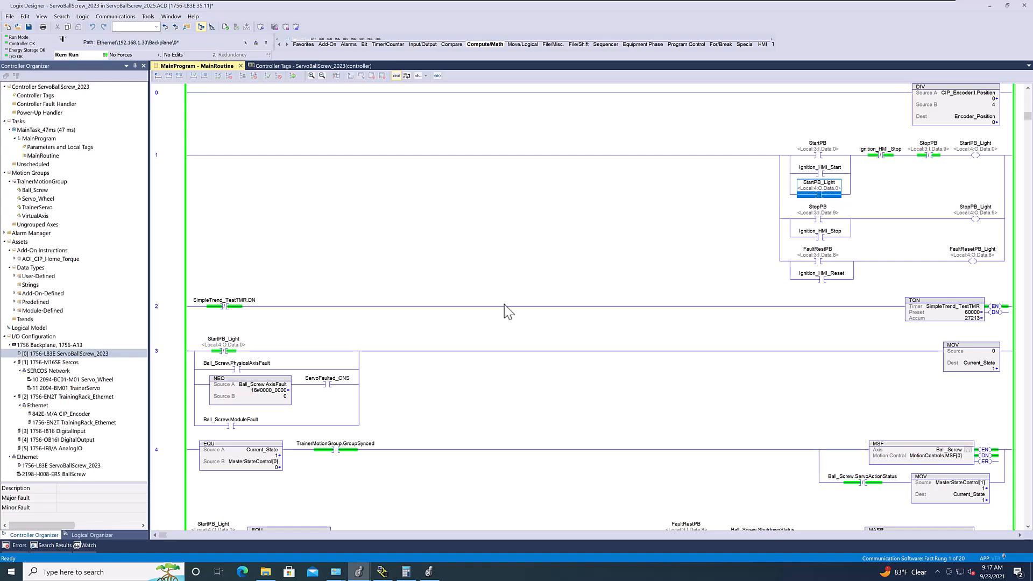
mouse_move(329, 295)
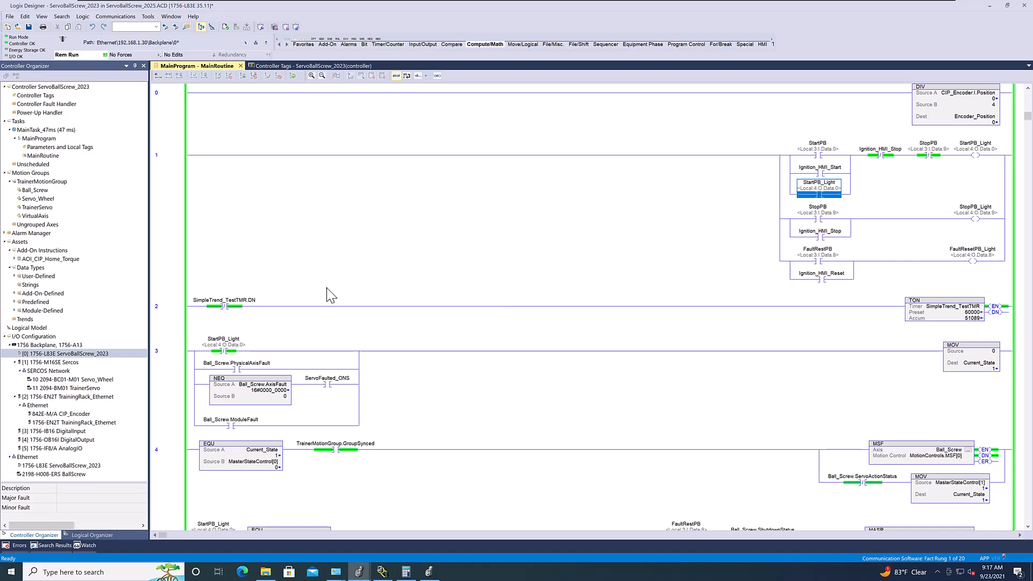
mouse_move(879, 257)
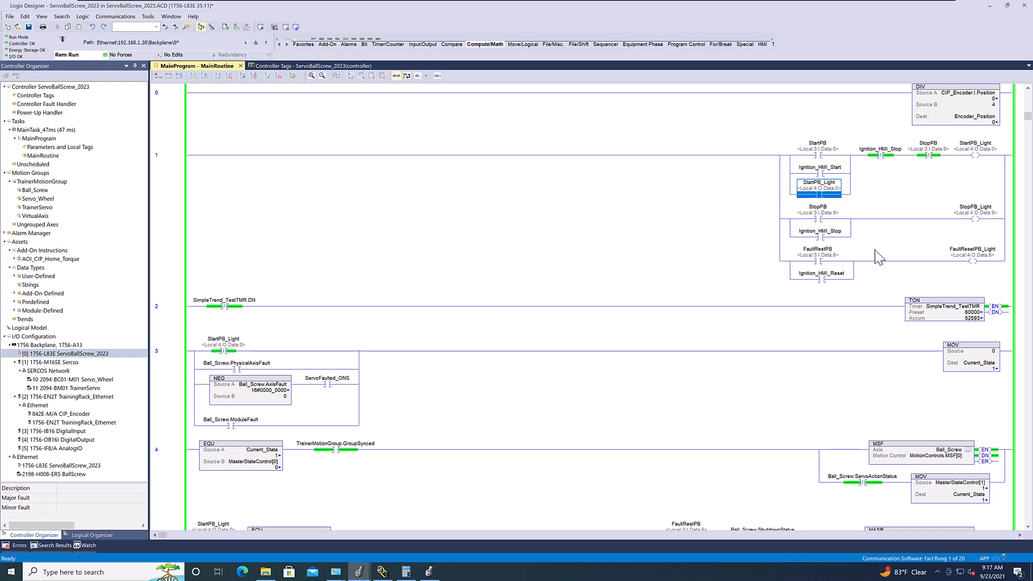